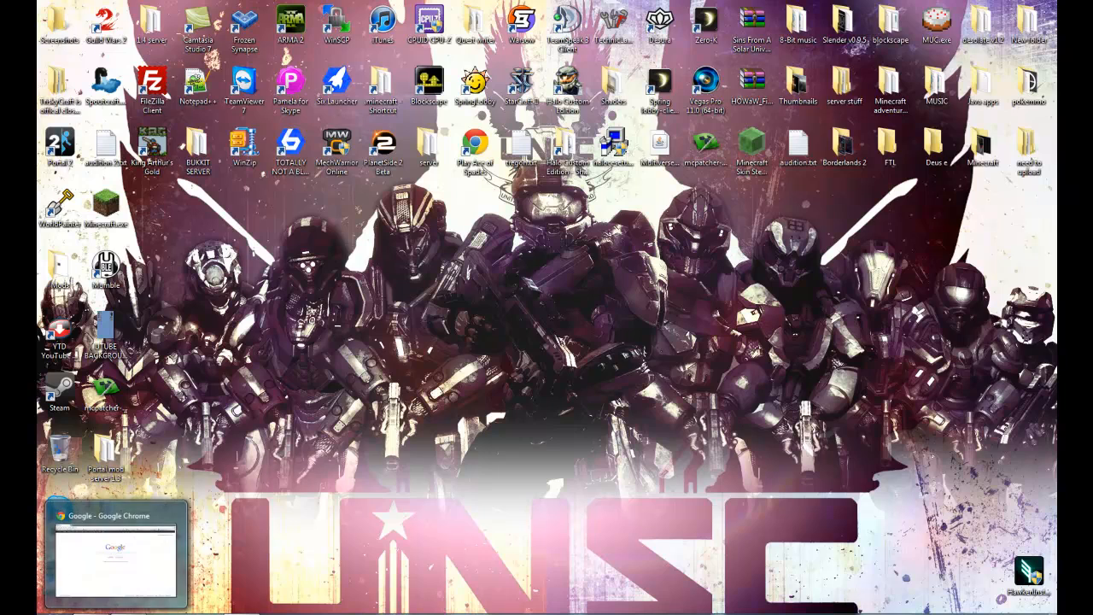
Step: Launch Google Chrome from the desktop to the Google UK homepage
left_click(117, 555)
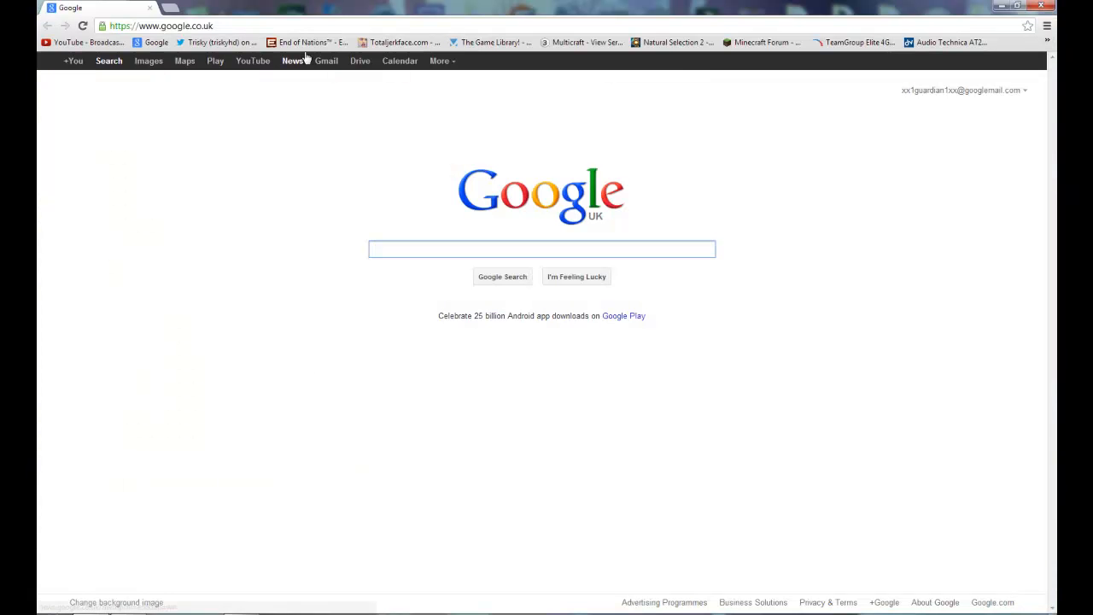
mouse_move(308, 41)
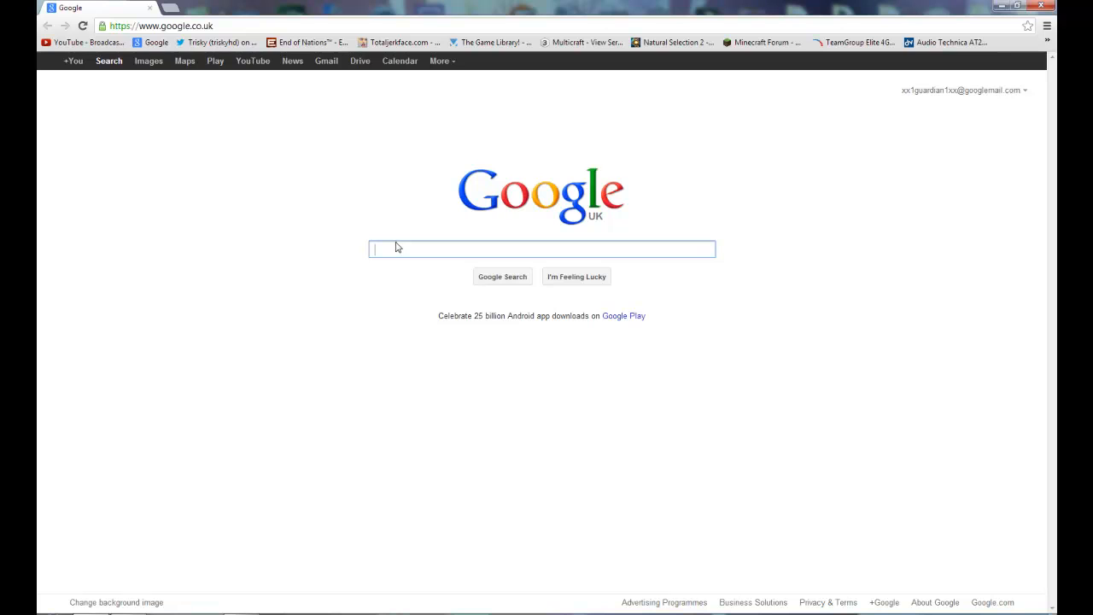
Step: Search for Visual Studio and reach the 2010 Express products downloads page
type("visual")
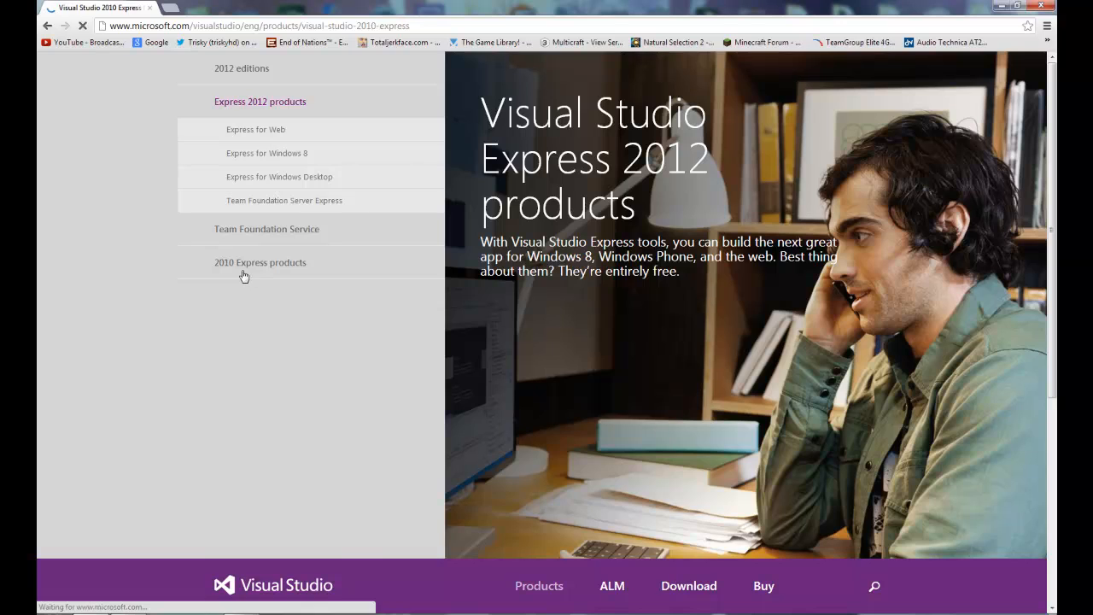
left_click(259, 263)
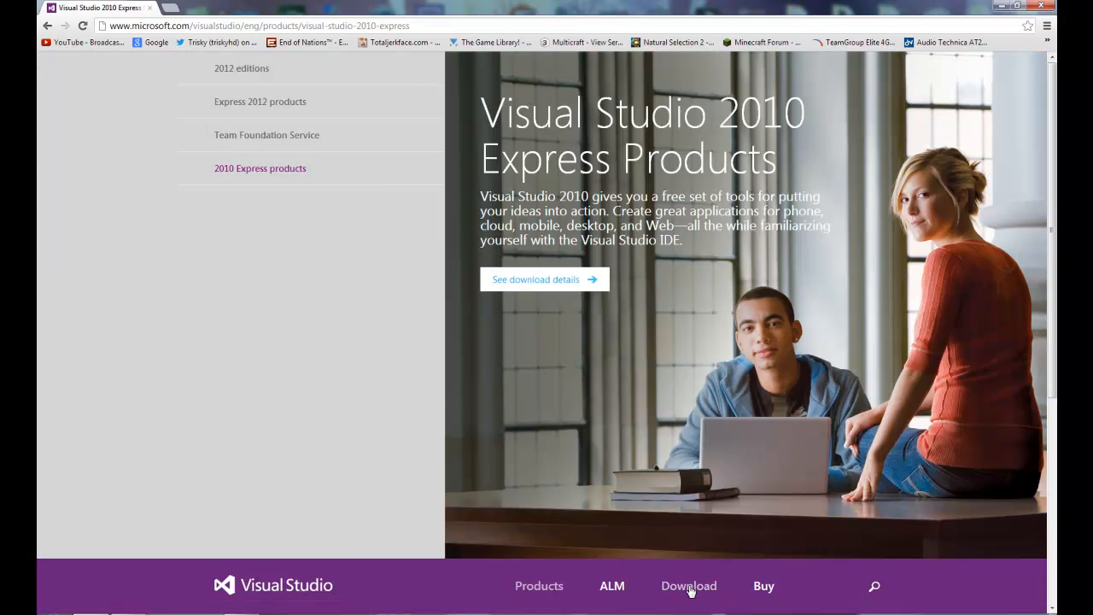
left_click(688, 585)
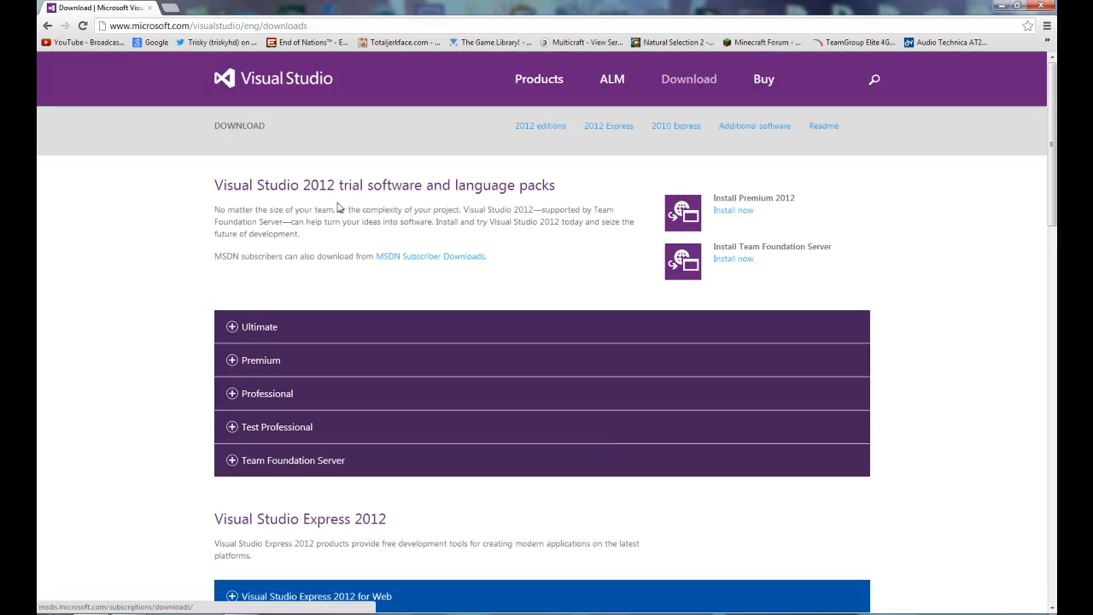
Step: Expand Visual Basic 2010 Express, keep English as language and start Install now
scroll("down", 3)
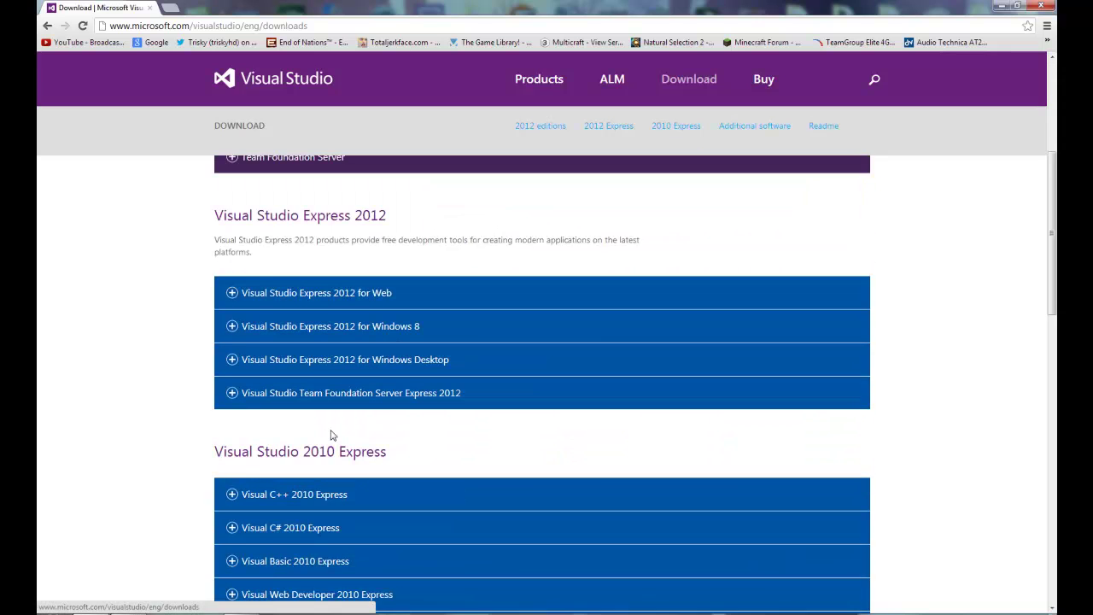
scroll("down", 3)
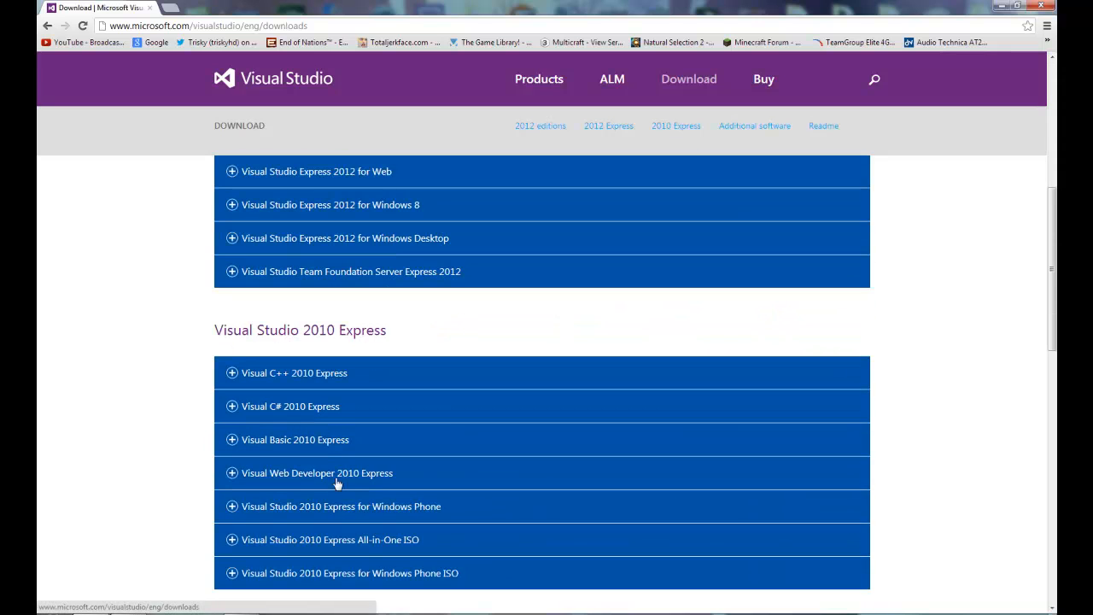
left_click(293, 439)
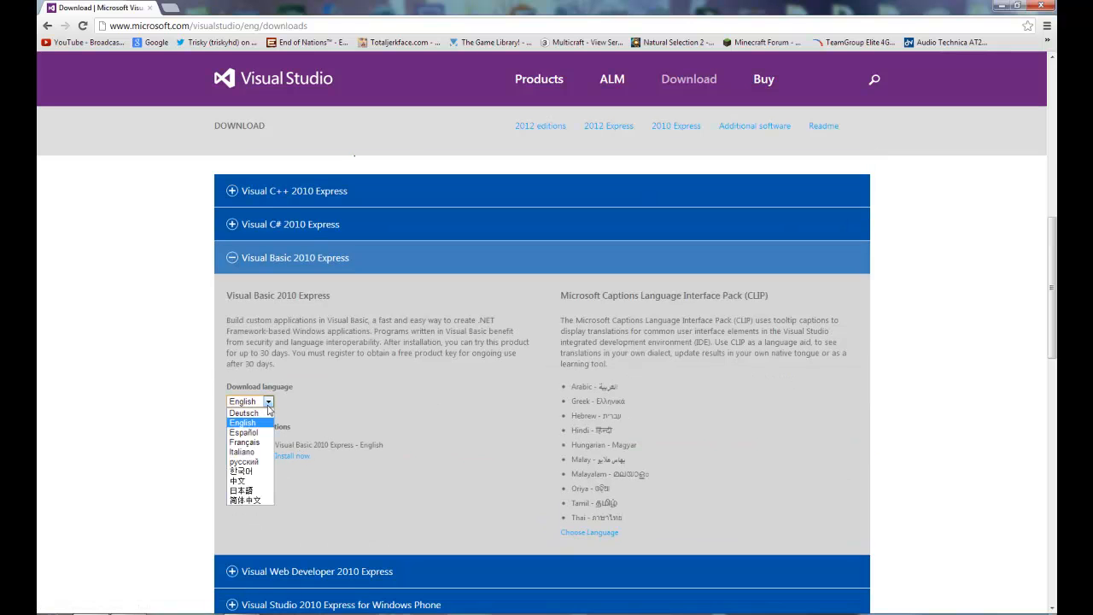
left_click(242, 422)
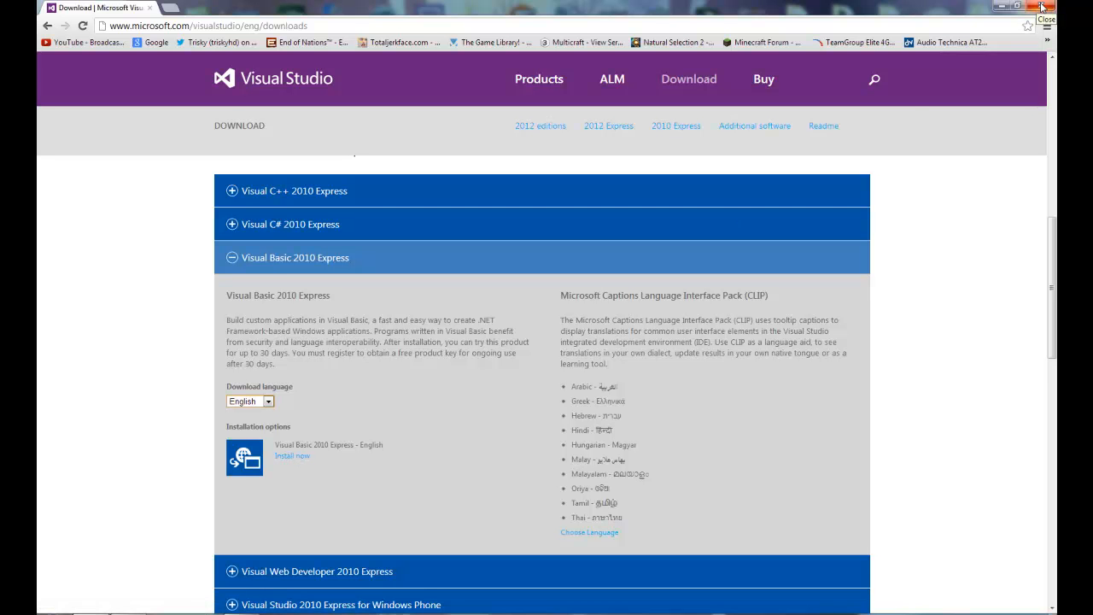
left_click(1040, 7)
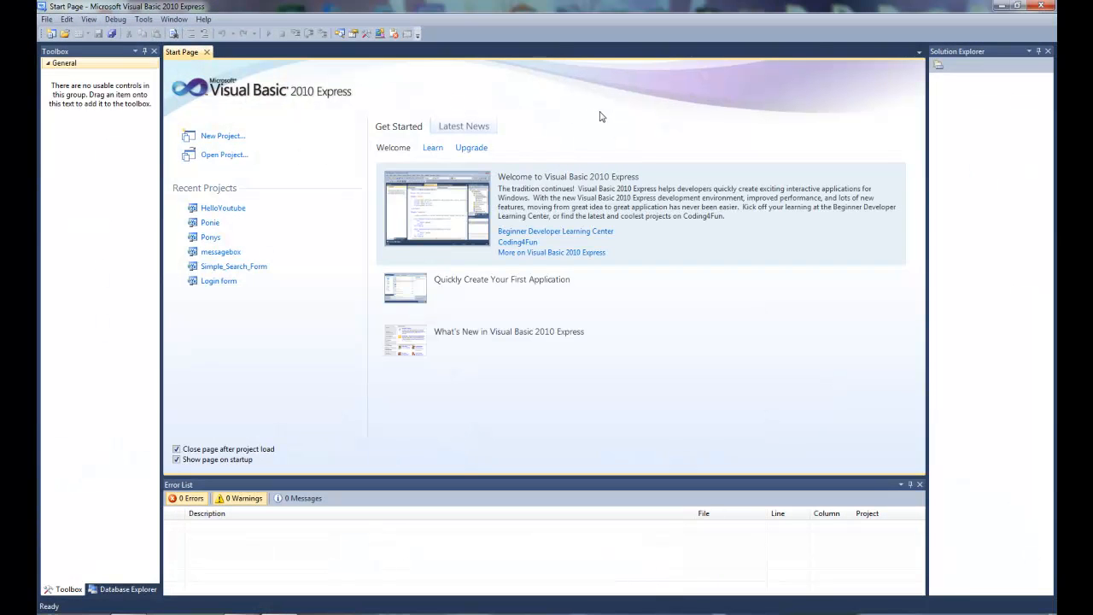
mouse_move(222, 137)
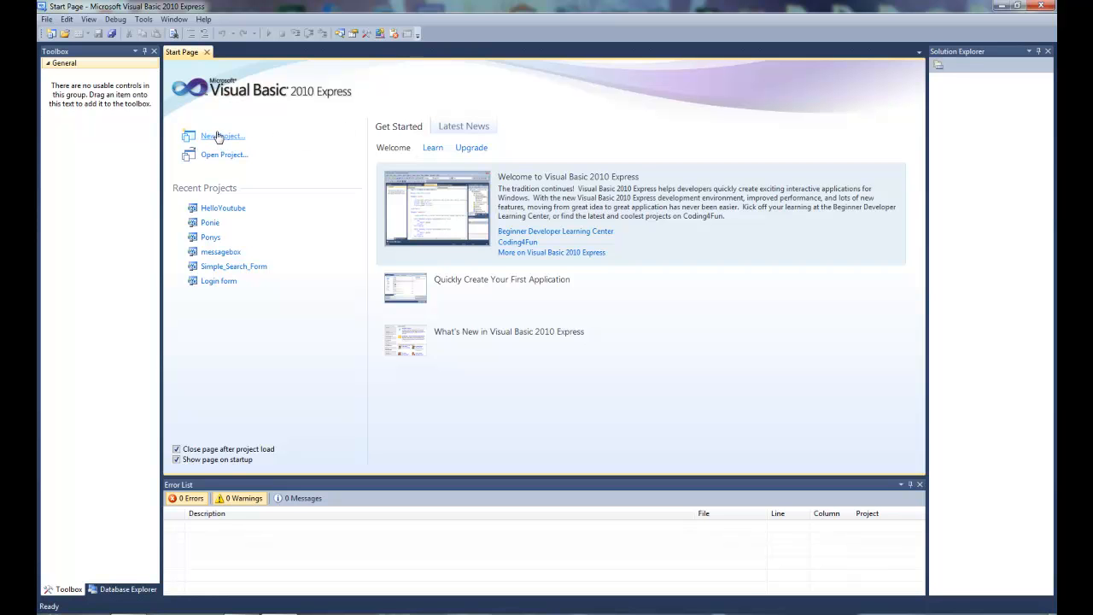
Step: Start a new Windows Forms Application project named HelloWorld
left_click(222, 136)
type("H")
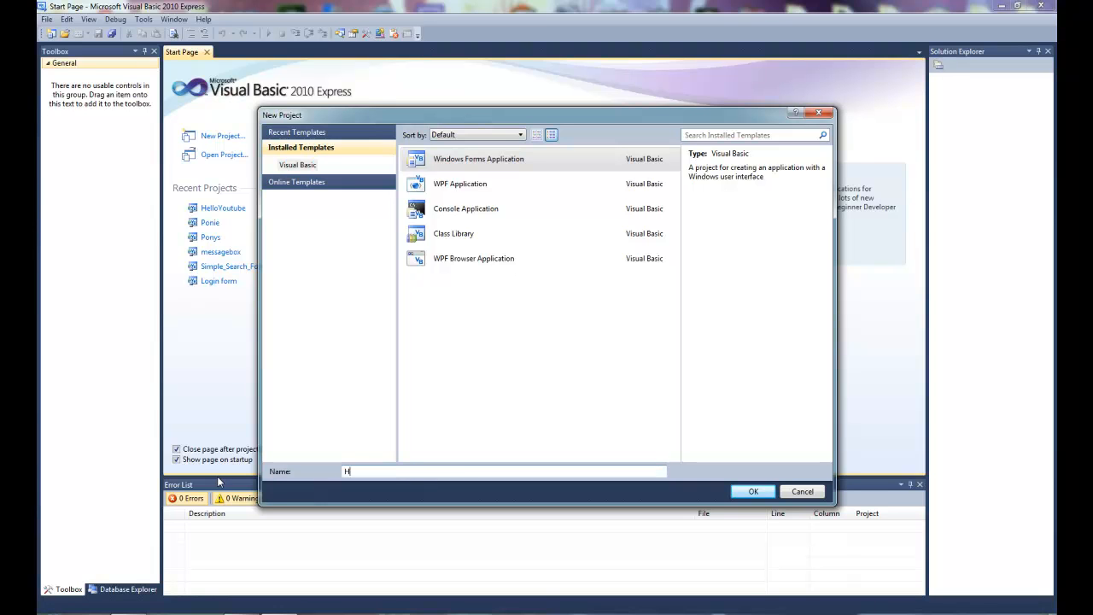
type("elloW")
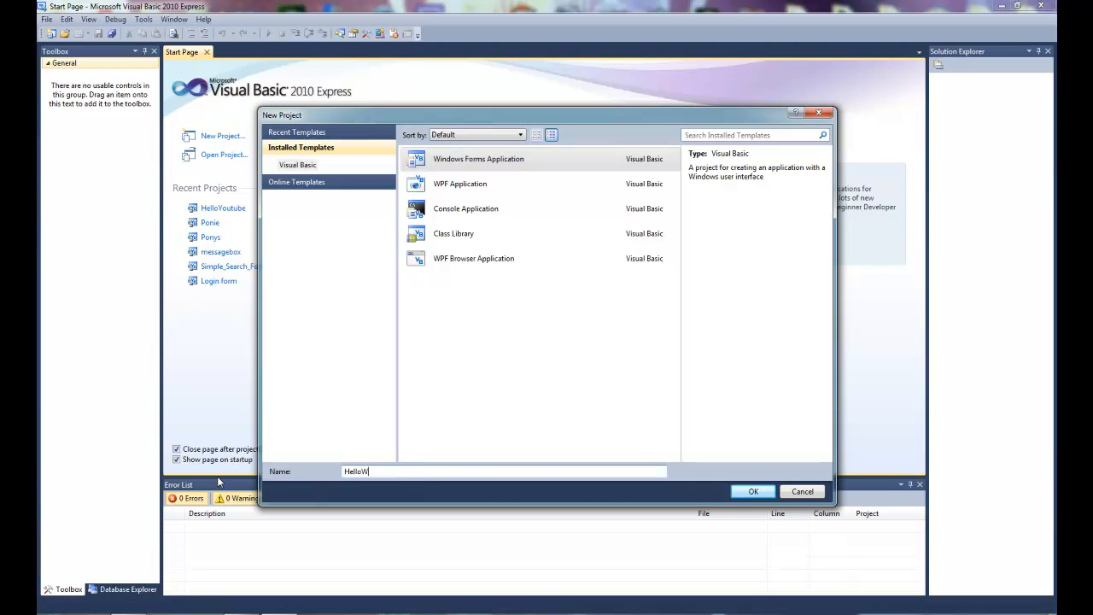
type("orld")
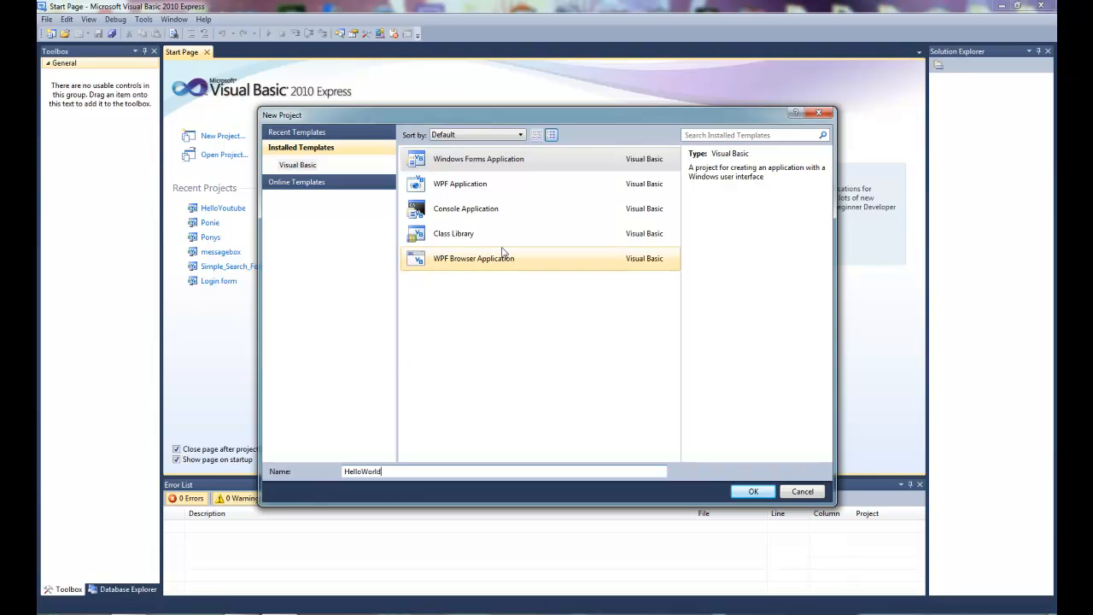
mouse_move(562, 130)
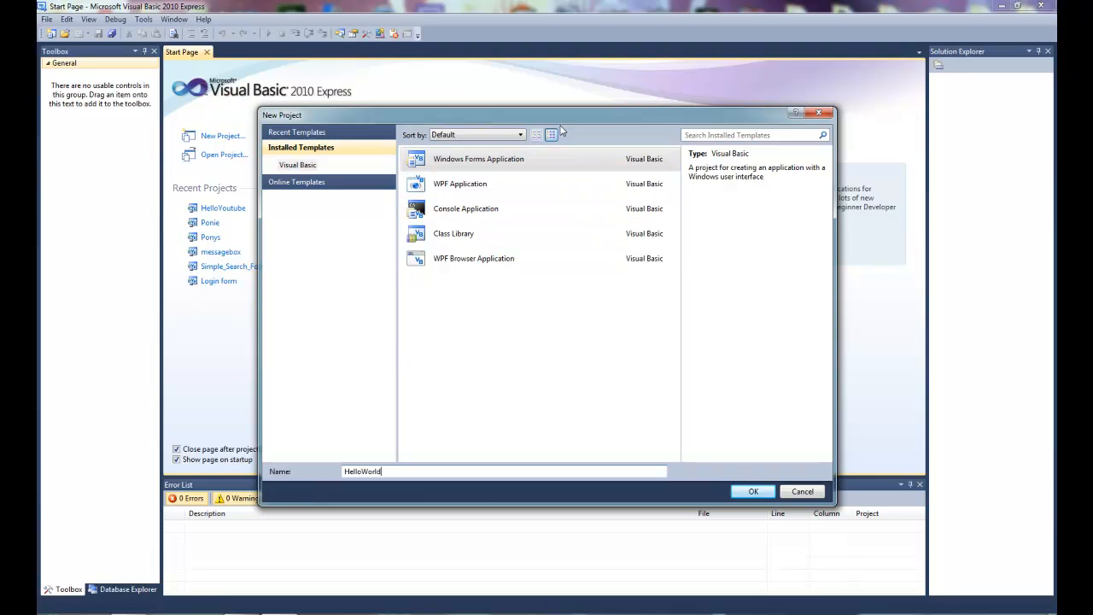
left_click(478, 159)
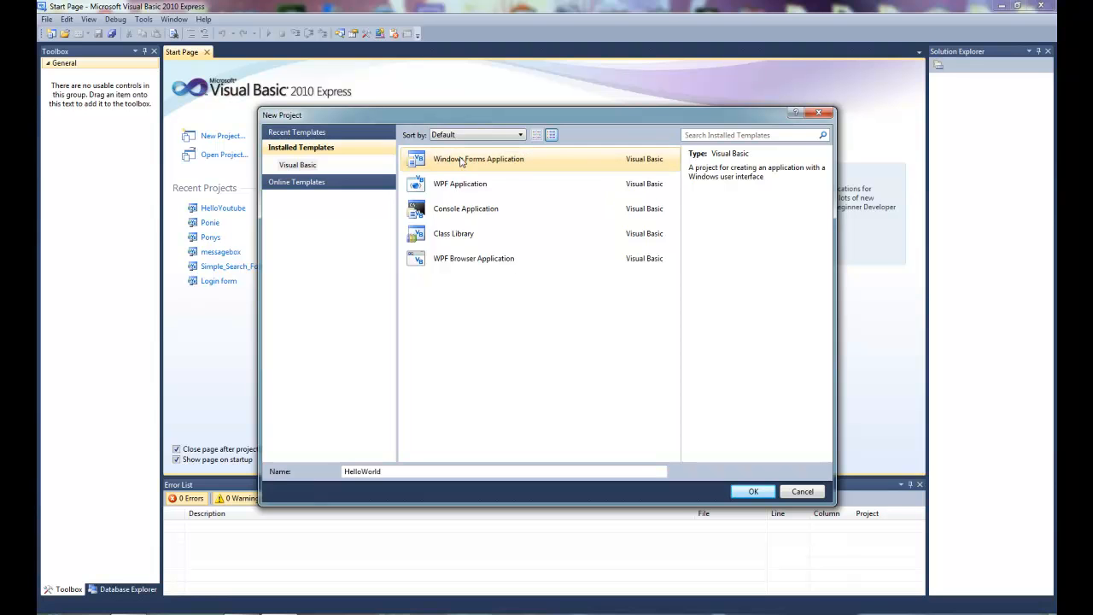
mouse_move(753, 492)
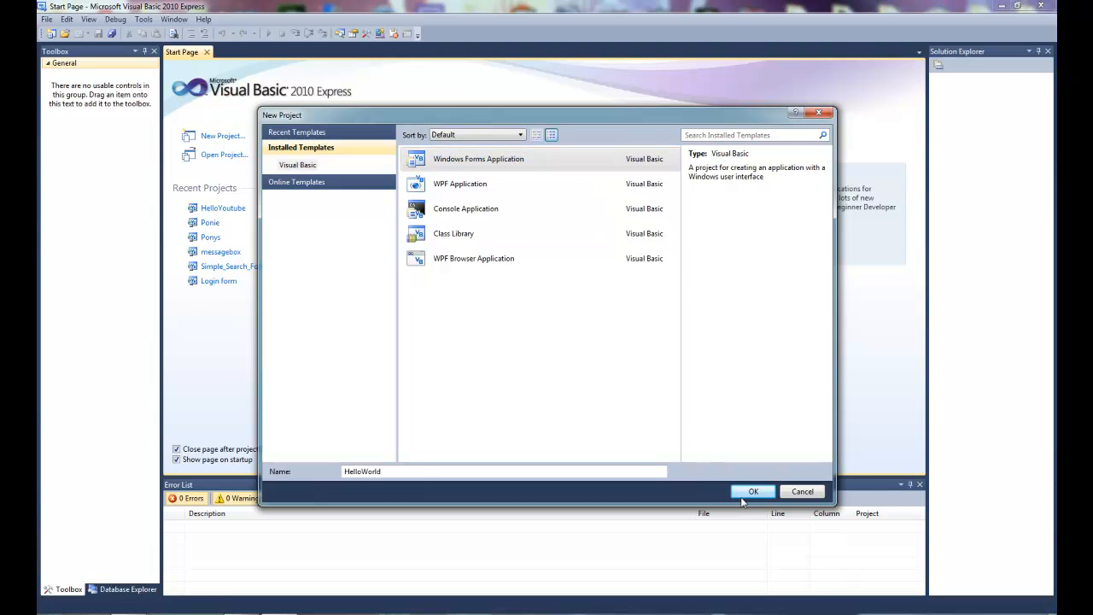
Step: Create the HelloWorld project and inspect the project, Form1.vb and form properties
left_click(751, 492)
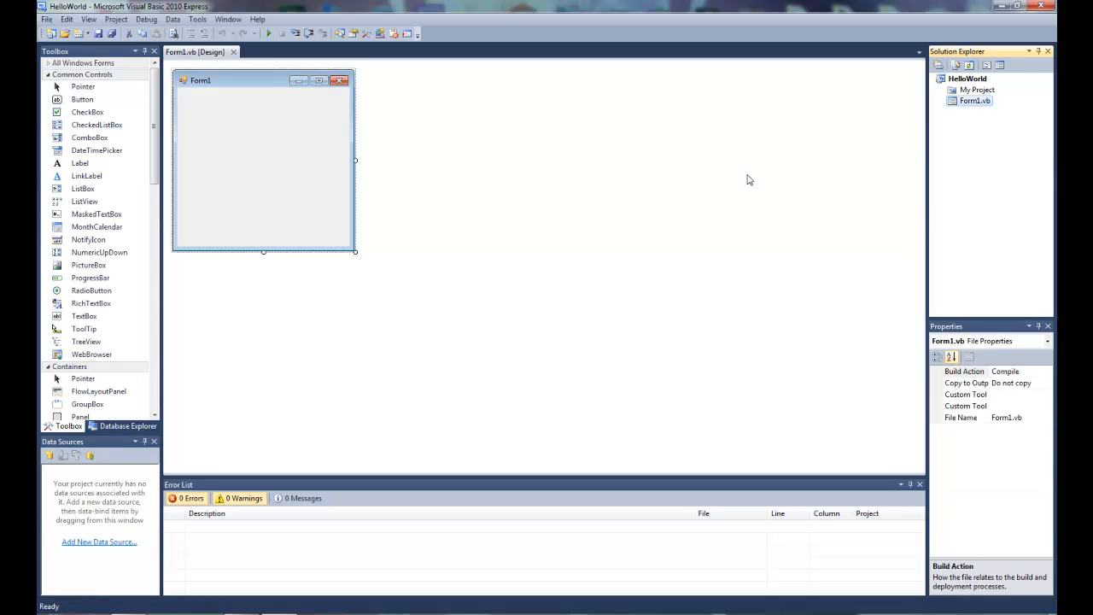
mouse_move(1052, 205)
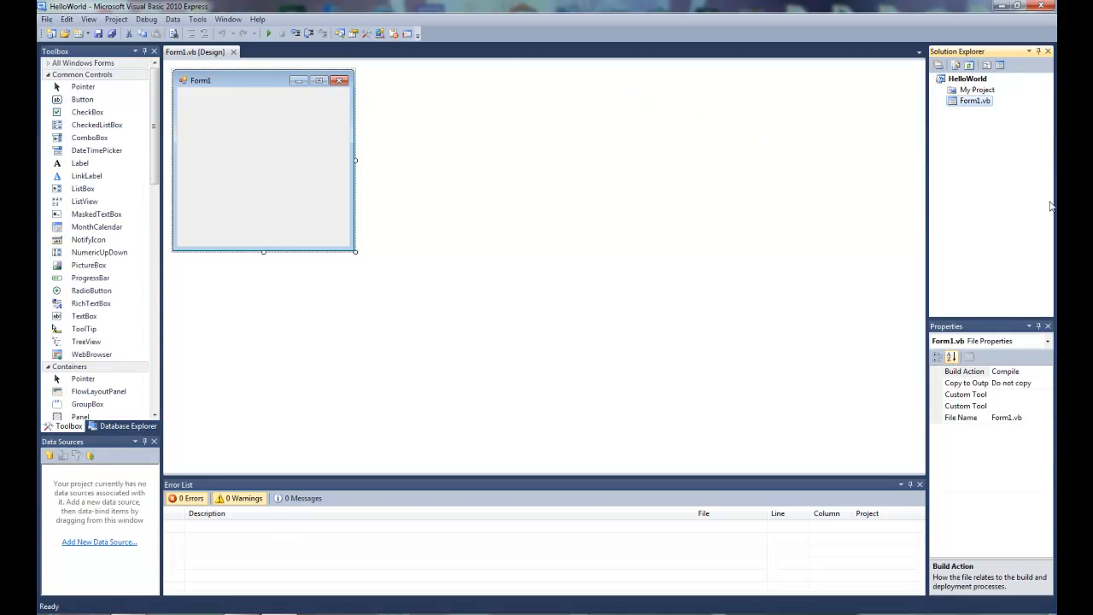
mouse_move(935, 144)
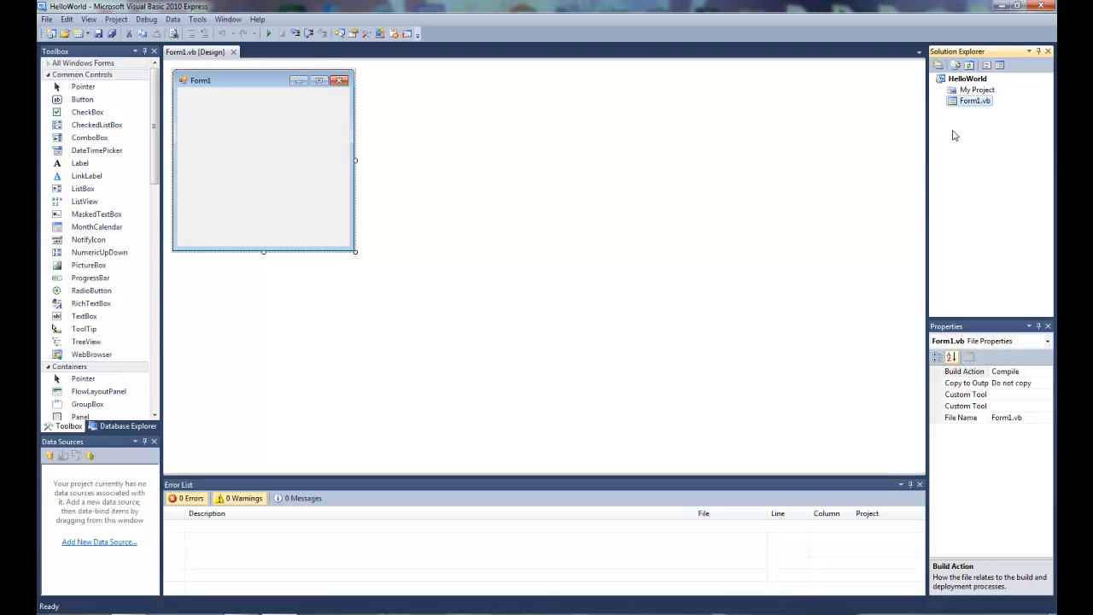
mouse_move(994, 75)
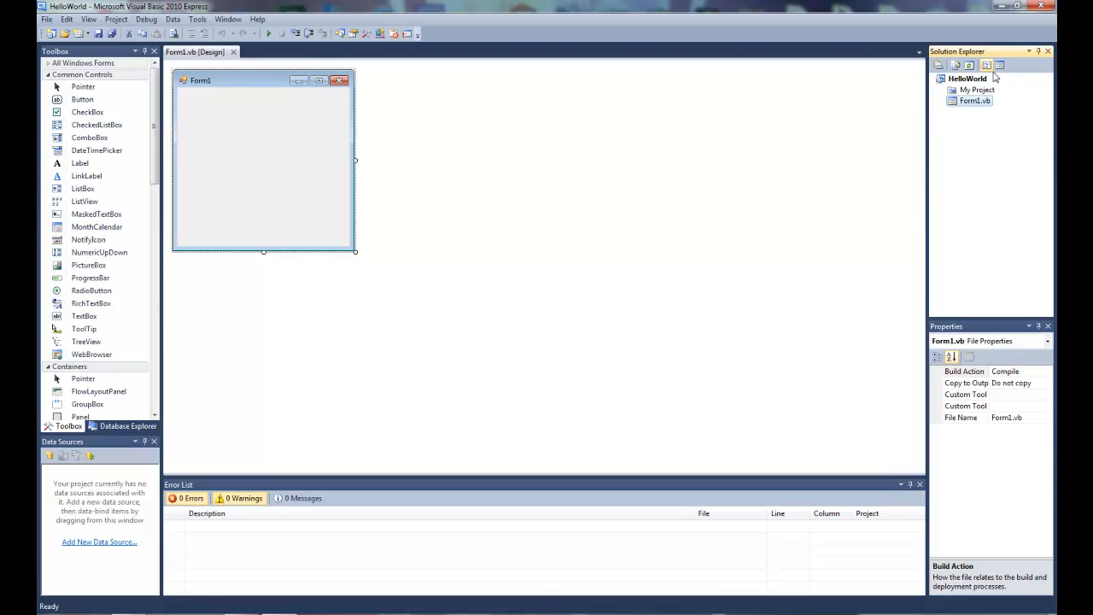
left_click(967, 78)
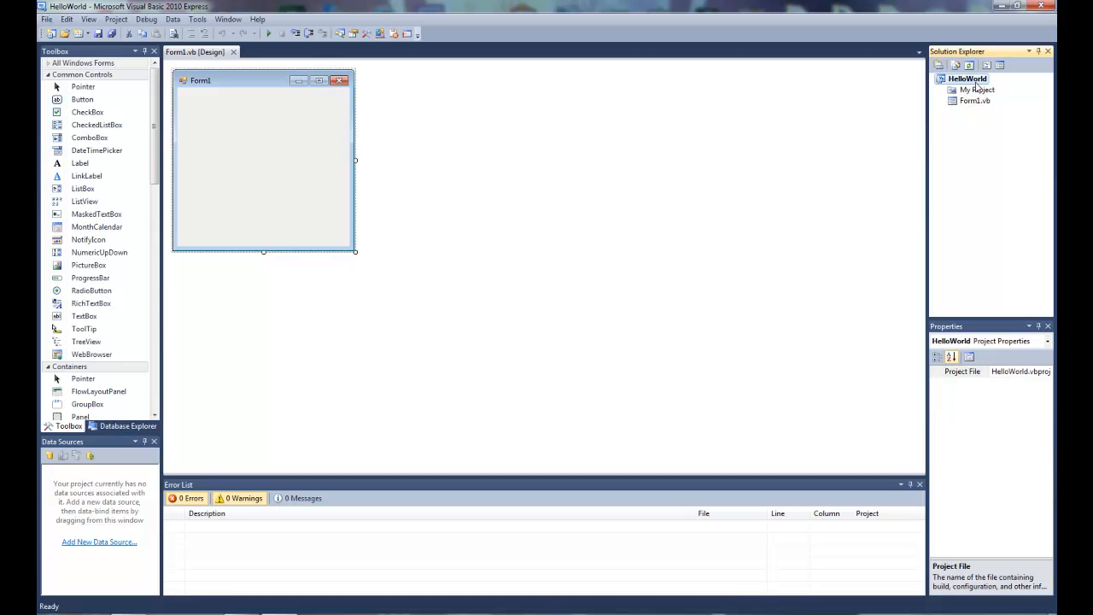
left_click(973, 100)
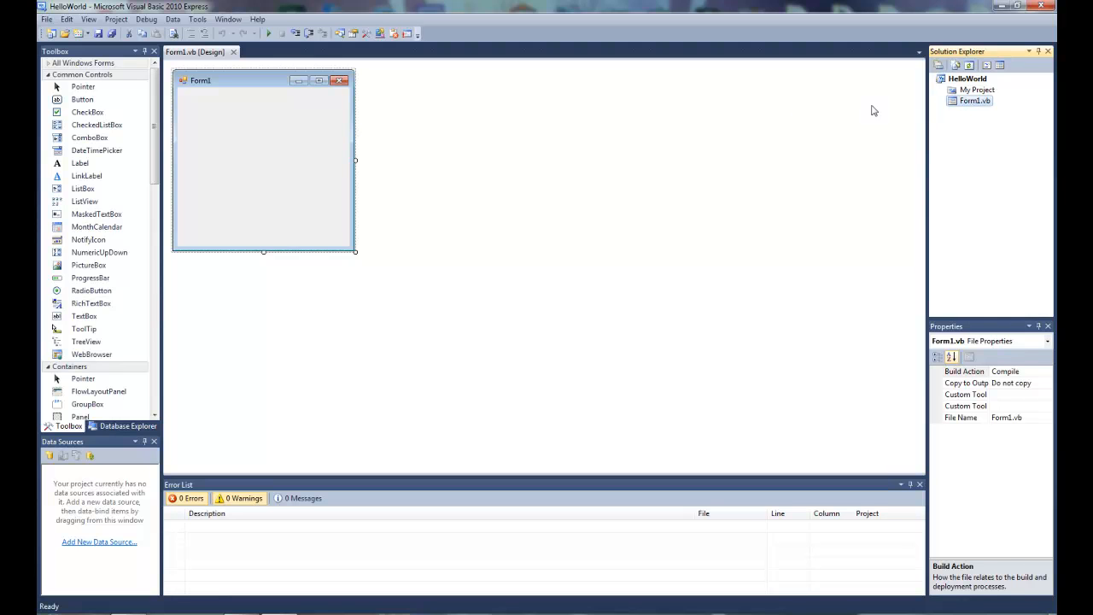
left_click(256, 162)
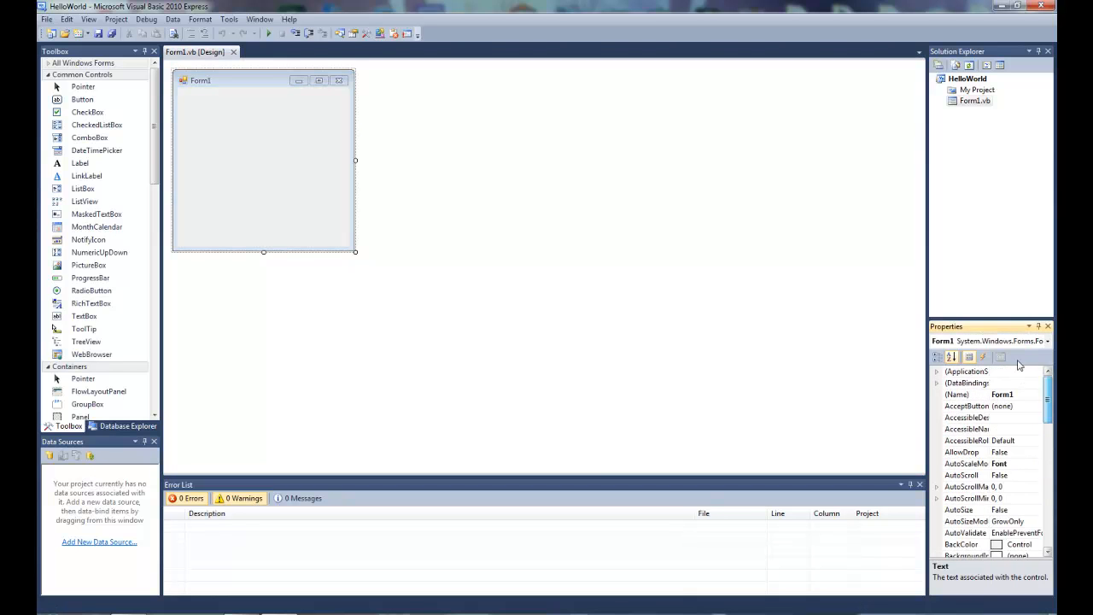
scroll("down", 3)
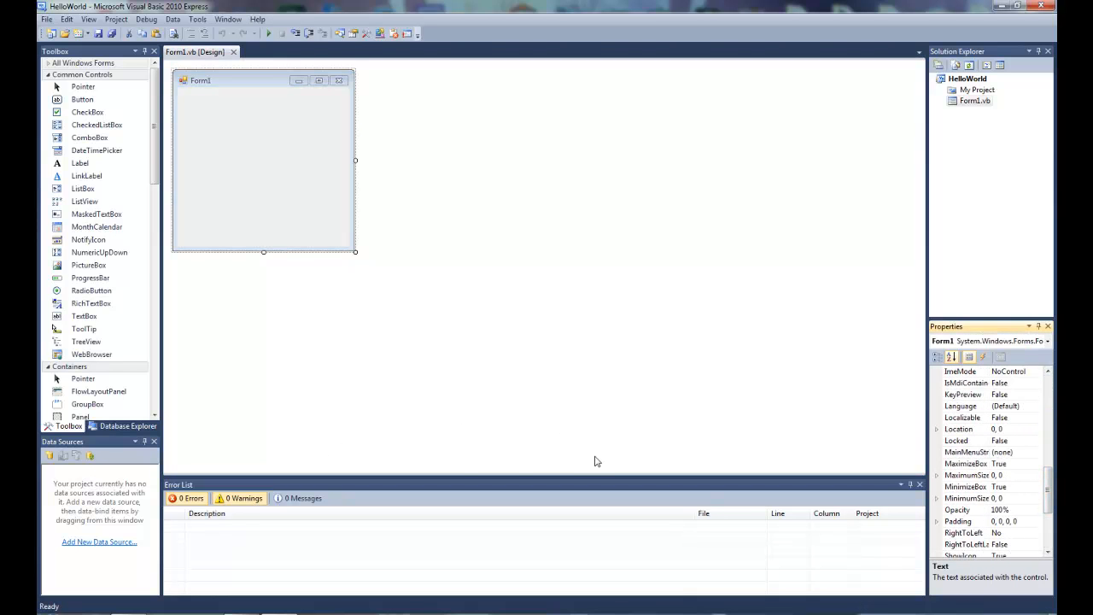
mouse_move(550, 502)
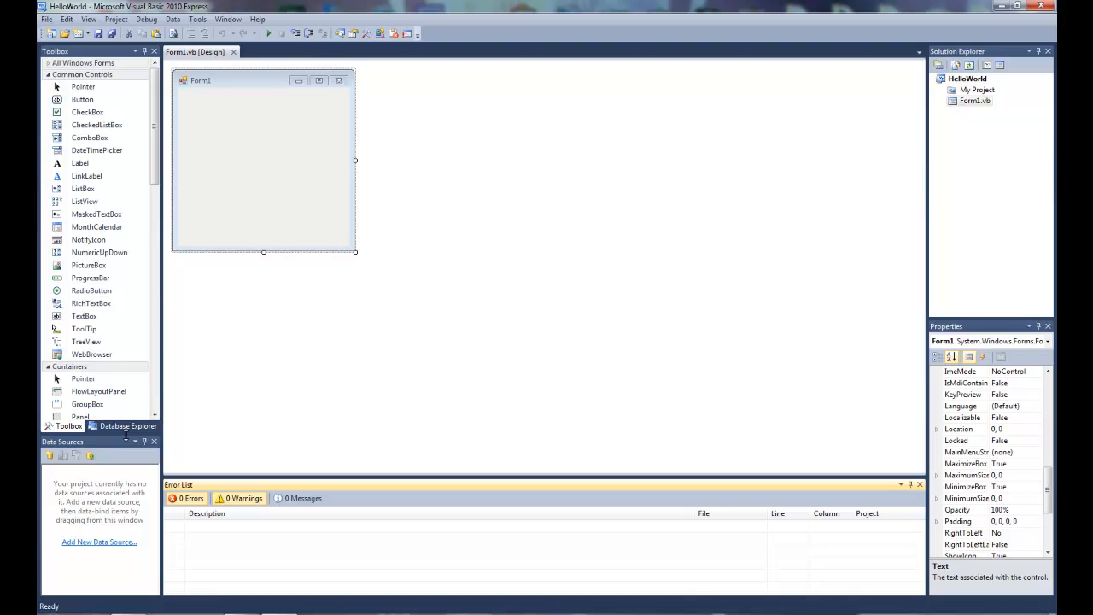
mouse_move(111, 372)
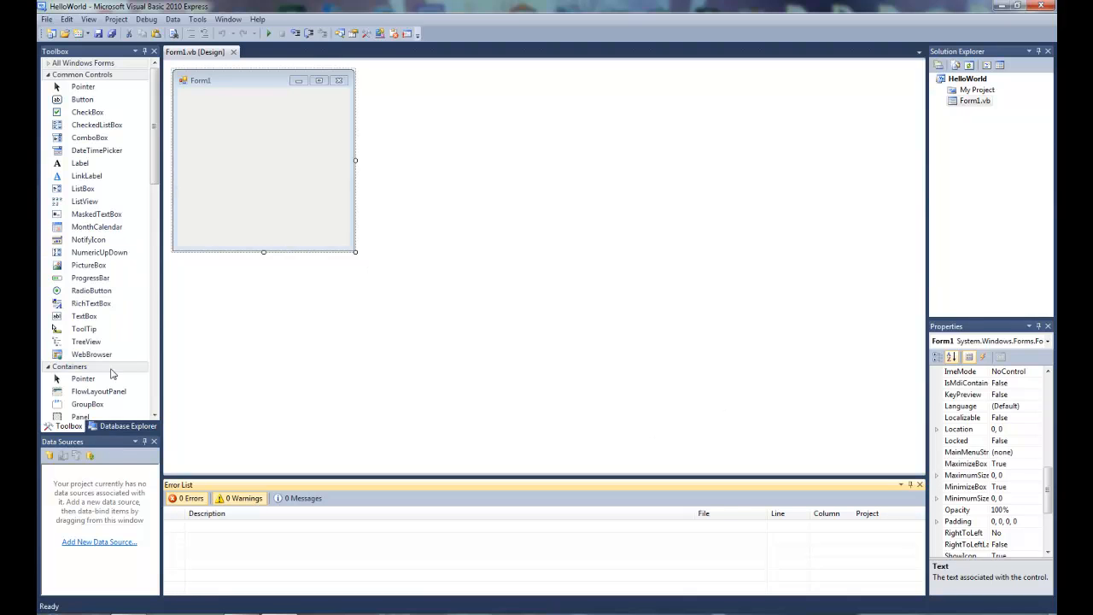
mouse_move(144, 468)
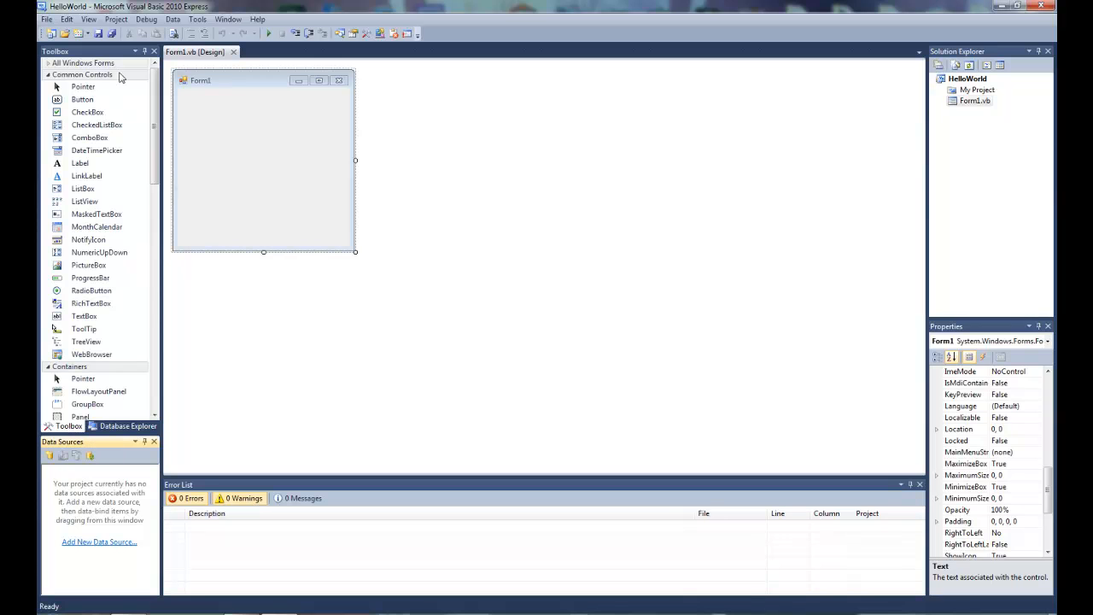
Step: Show the Toolbox list of common controls for the blank form
scroll("down", 3)
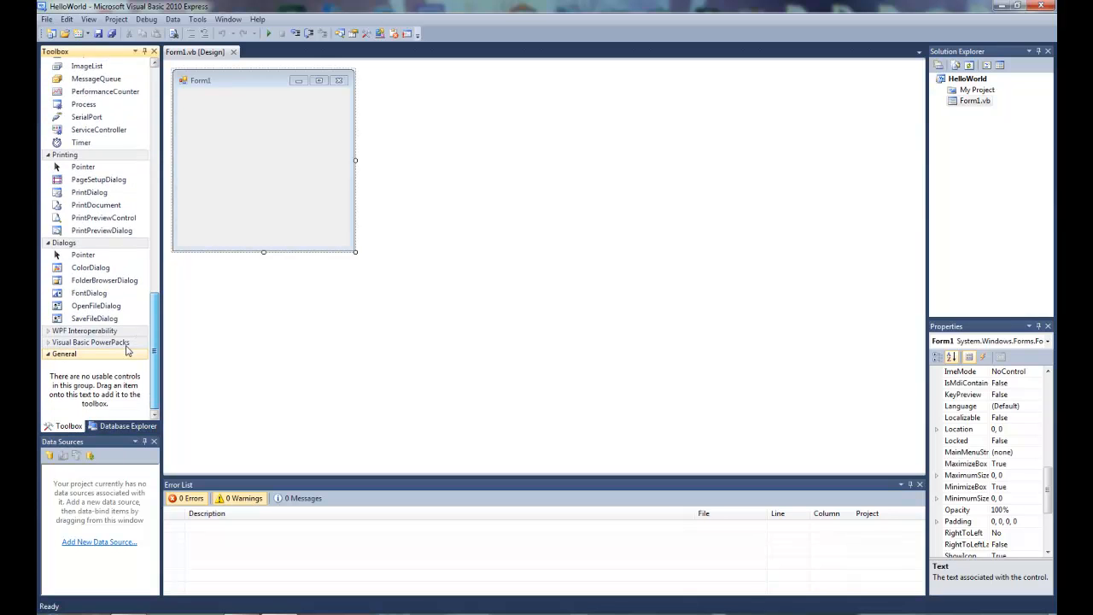
scroll("up", 3)
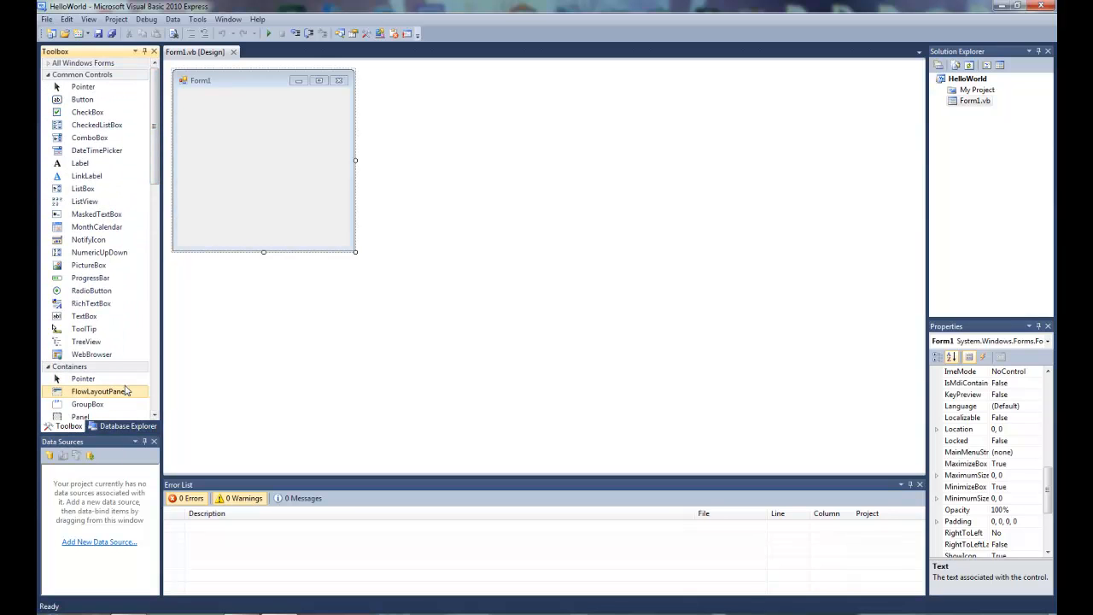
mouse_move(115, 427)
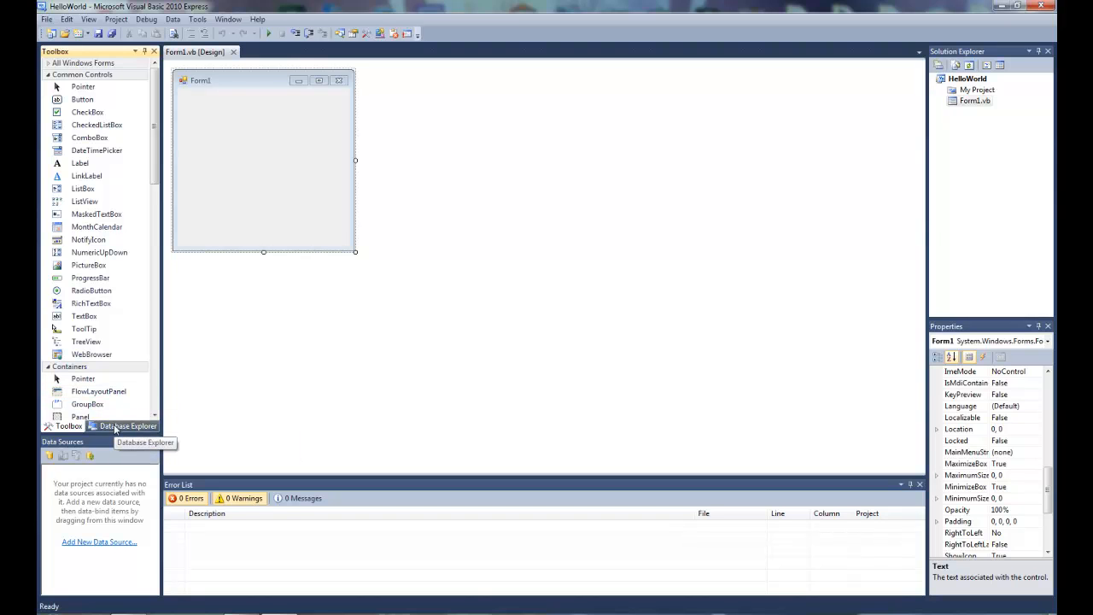
left_click(128, 425)
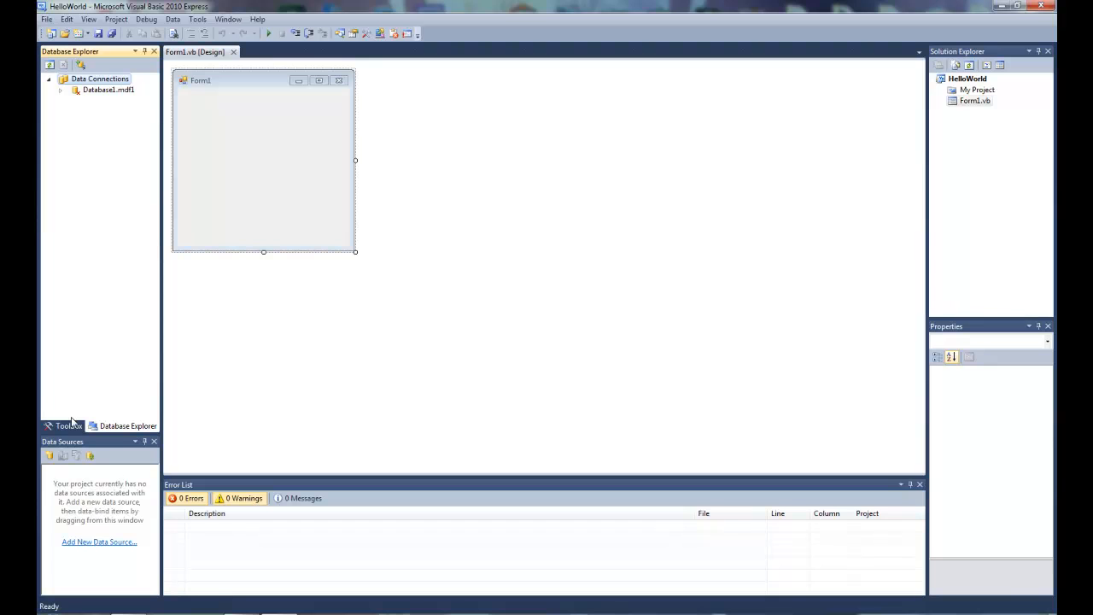
left_click(65, 425)
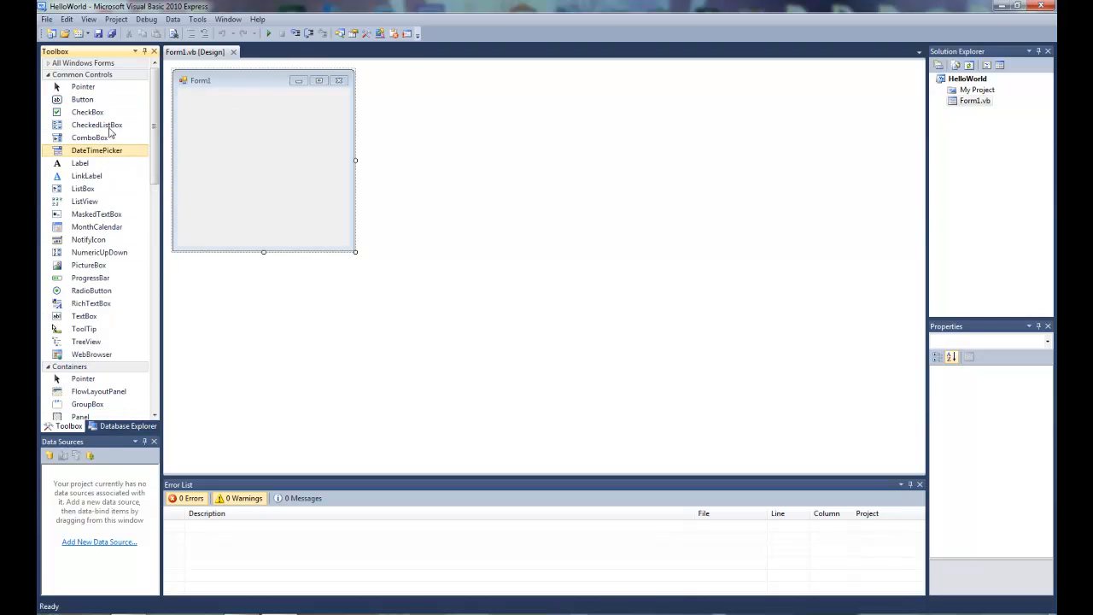
Step: Enlarge Form1 and set its Text to Hello Youtube
left_click(263, 162)
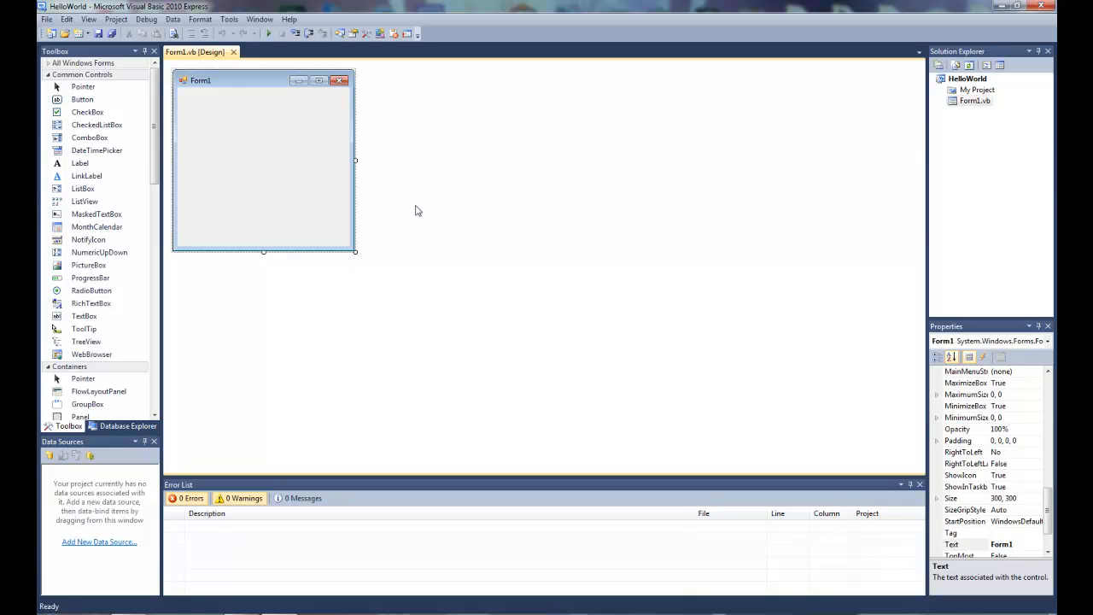
mouse_move(359, 263)
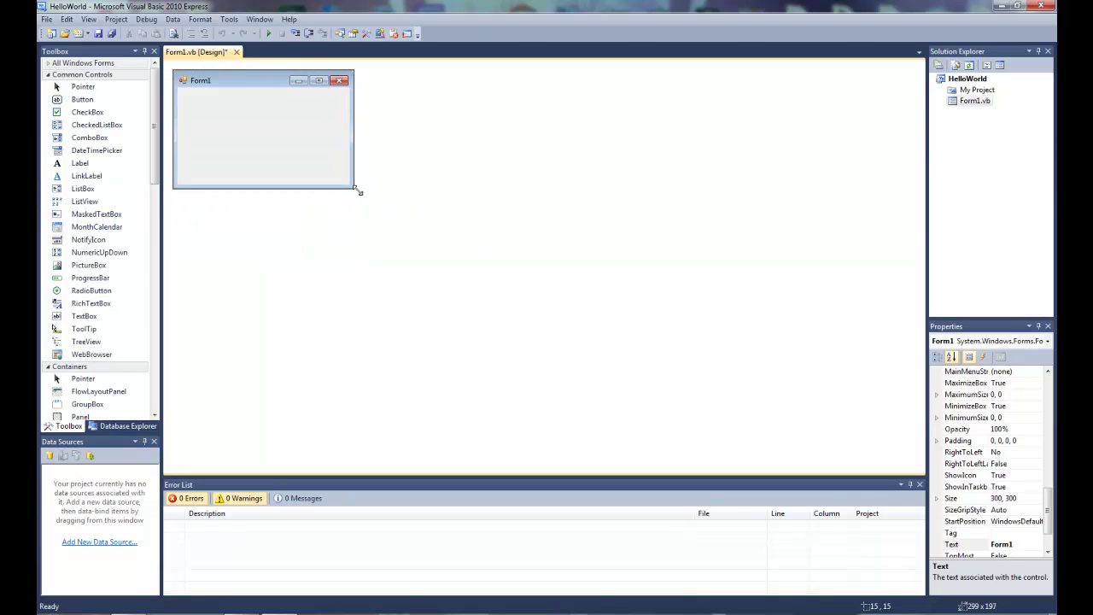
left_click_drag(359, 189, 377, 190)
type("Hello Youtub")
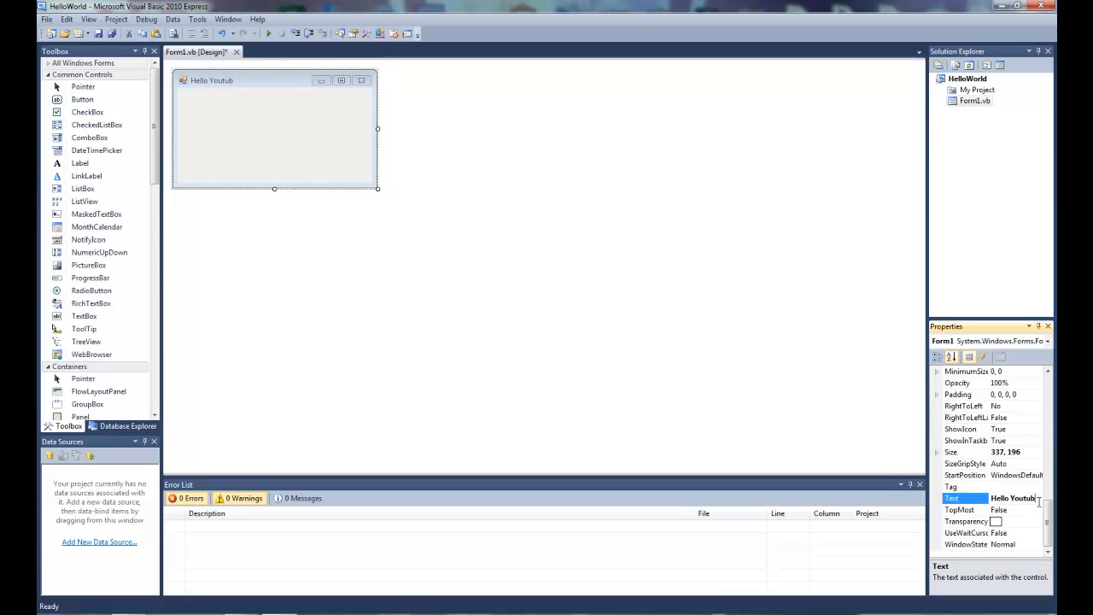
type("e")
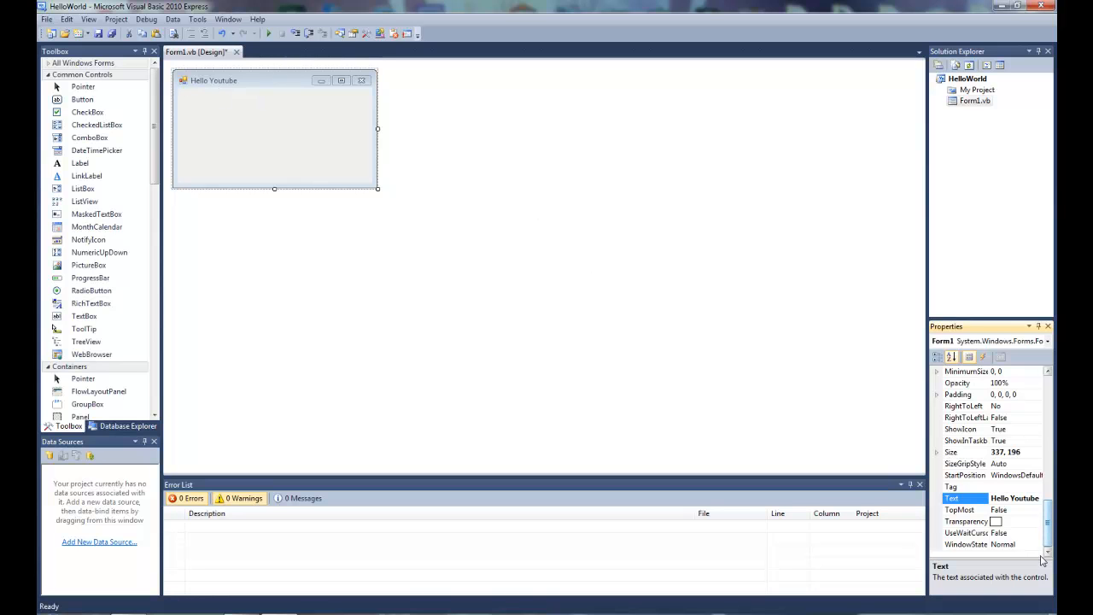
Step: Set the form's (Name) property to frmMain
scroll("up", 3)
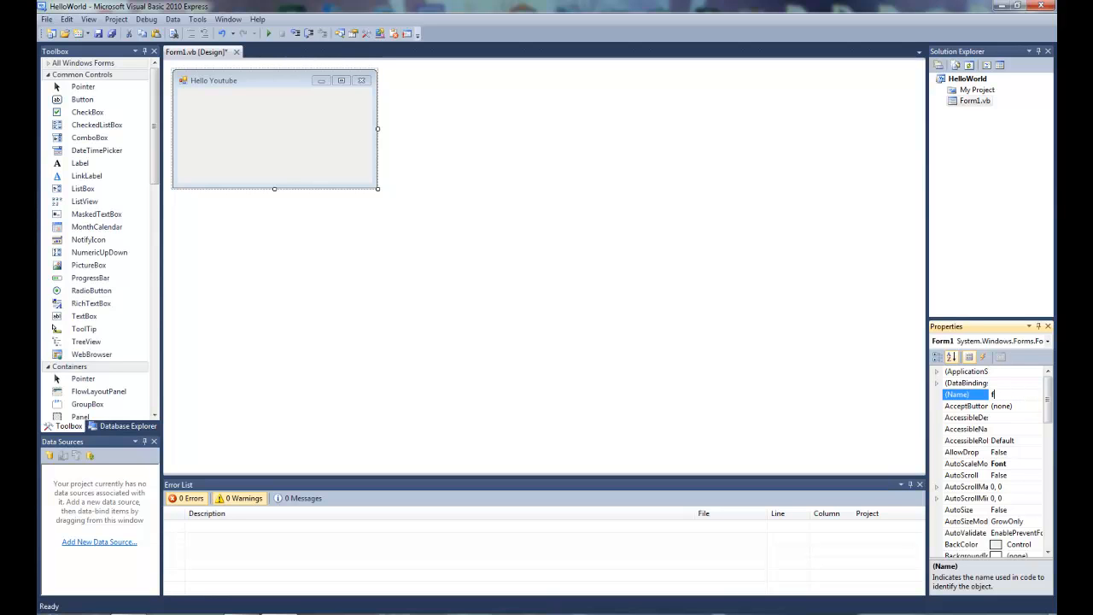
type("fm")
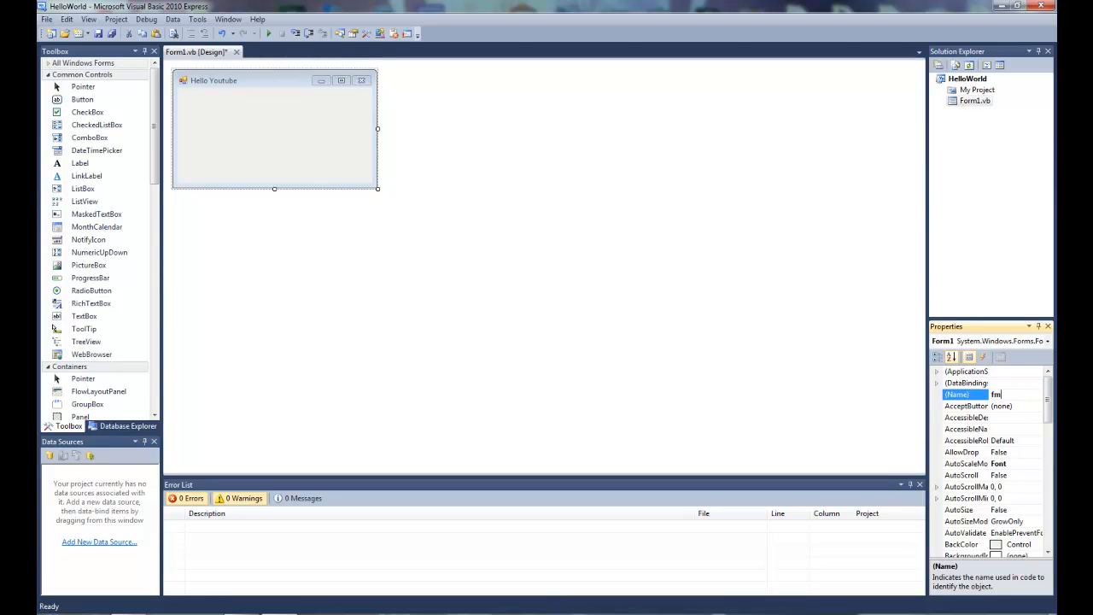
type("rmMain")
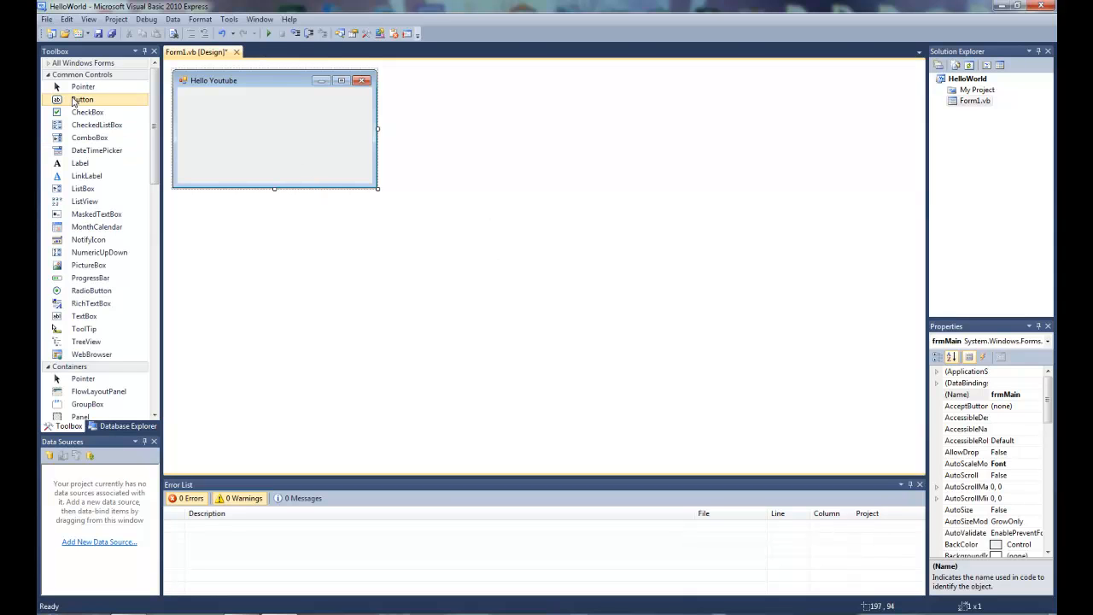
mouse_move(99, 252)
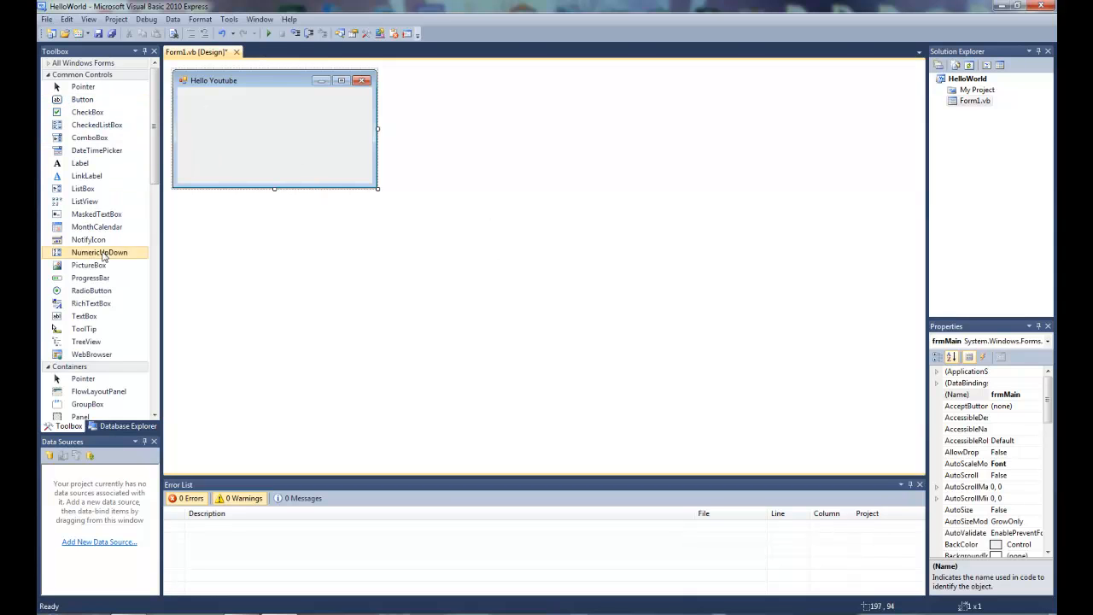
mouse_move(92, 75)
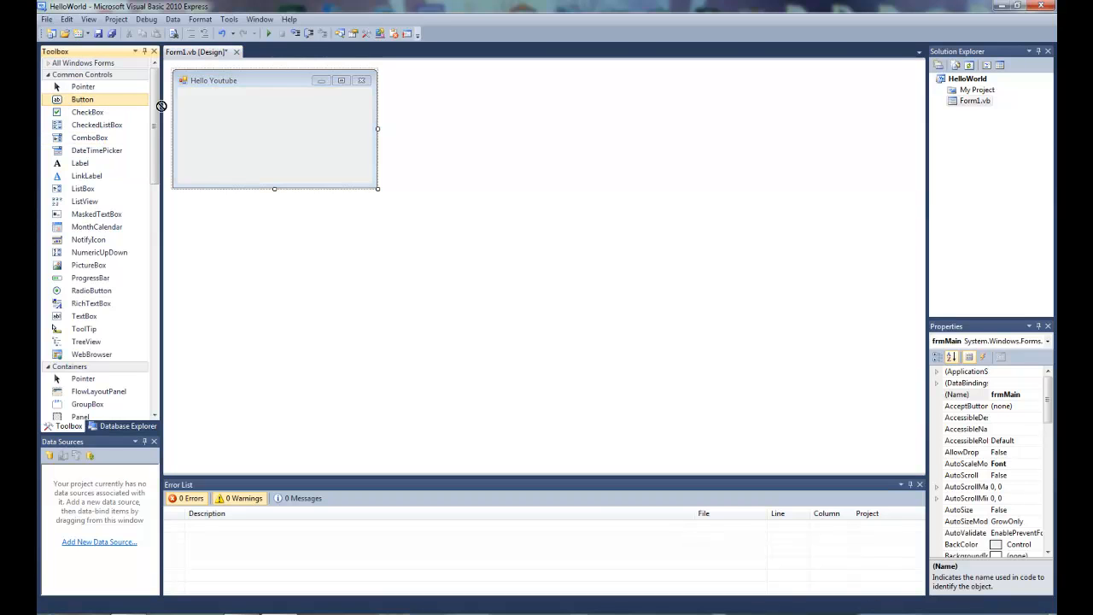
Step: Place a Button on the form and stretch it across most of the form
left_click_drag(82, 100, 205, 103)
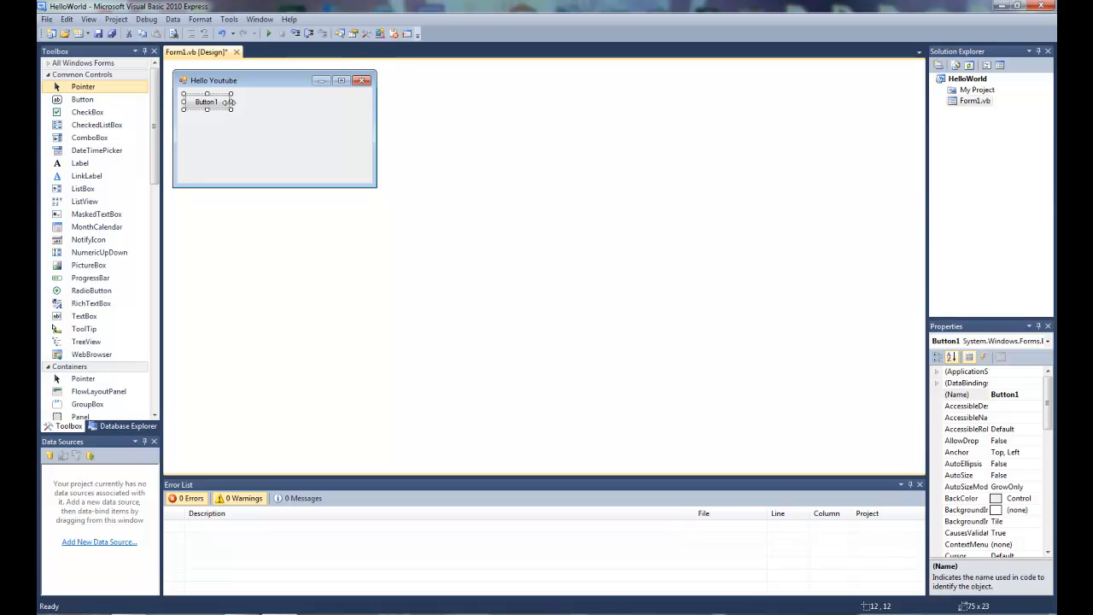
left_click_drag(228, 111, 365, 175)
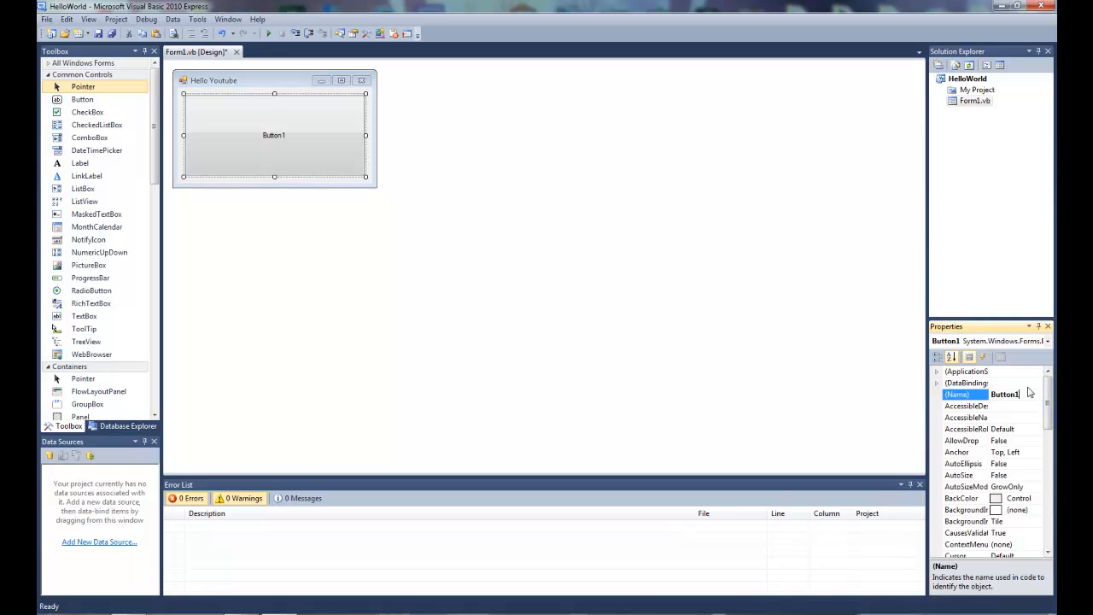
Step: Name the button btnHello and set its Text to Hello!
type("btn")
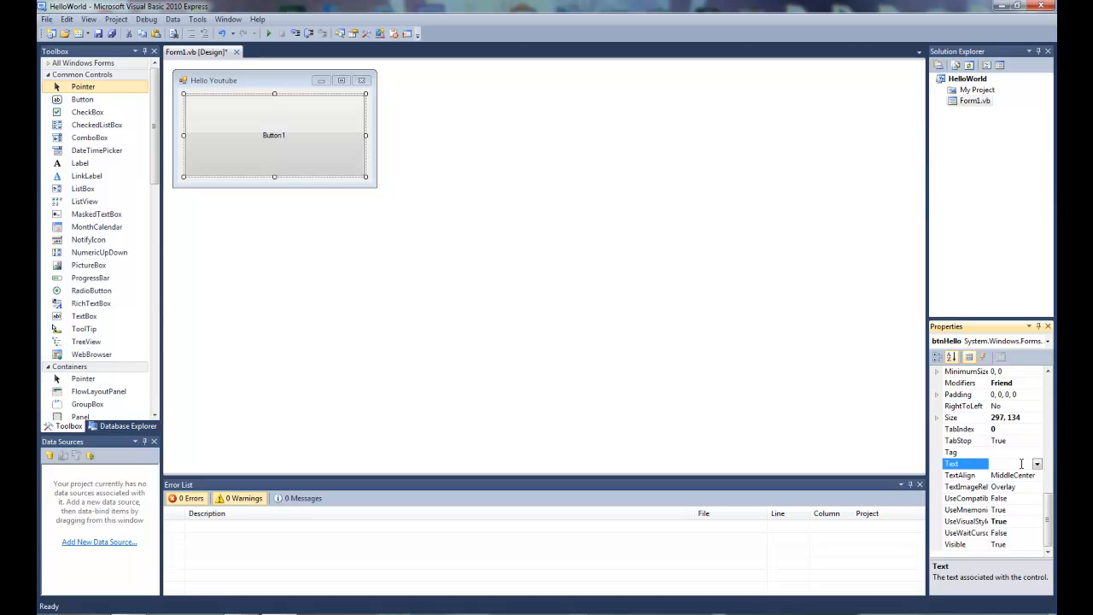
type("Hello")
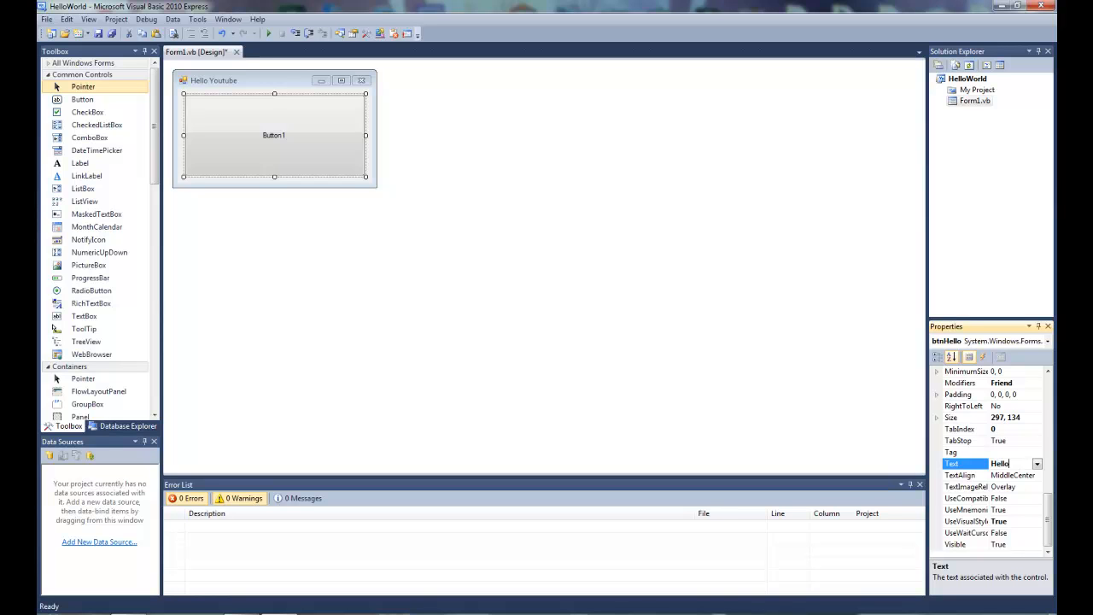
type("!")
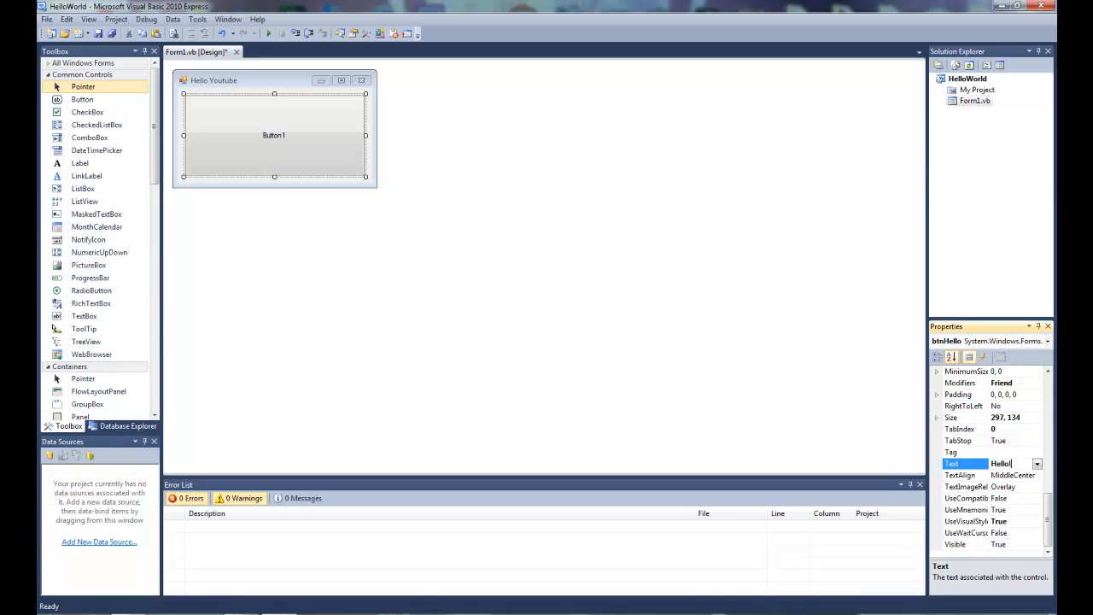
type("Hello!")
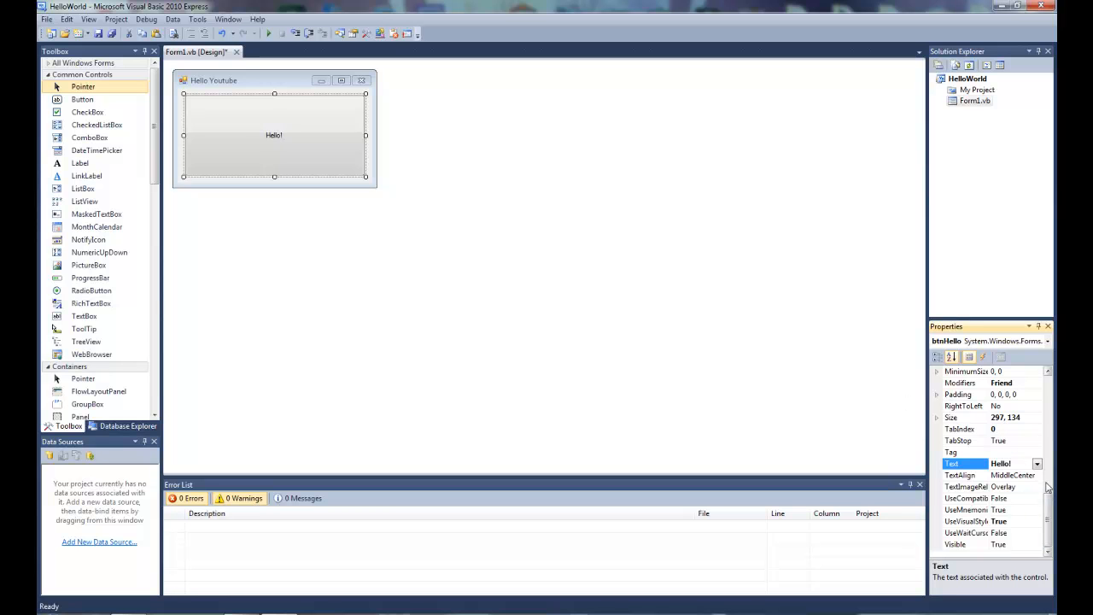
Step: Give the Hello! button a large Bold Oblique font
scroll("up", 3)
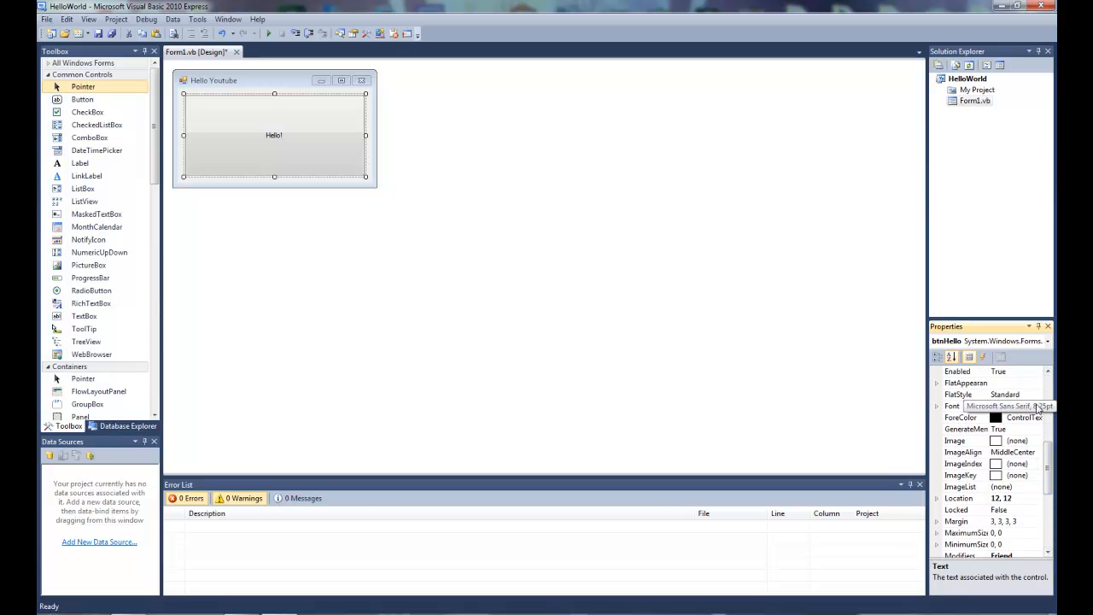
left_click(1046, 407)
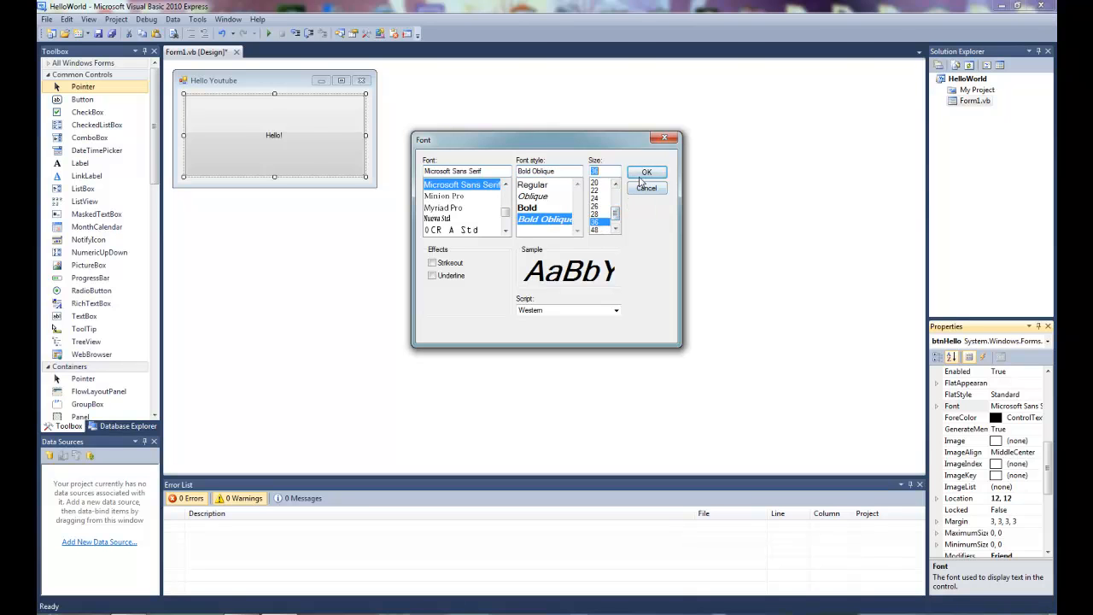
left_click(645, 171)
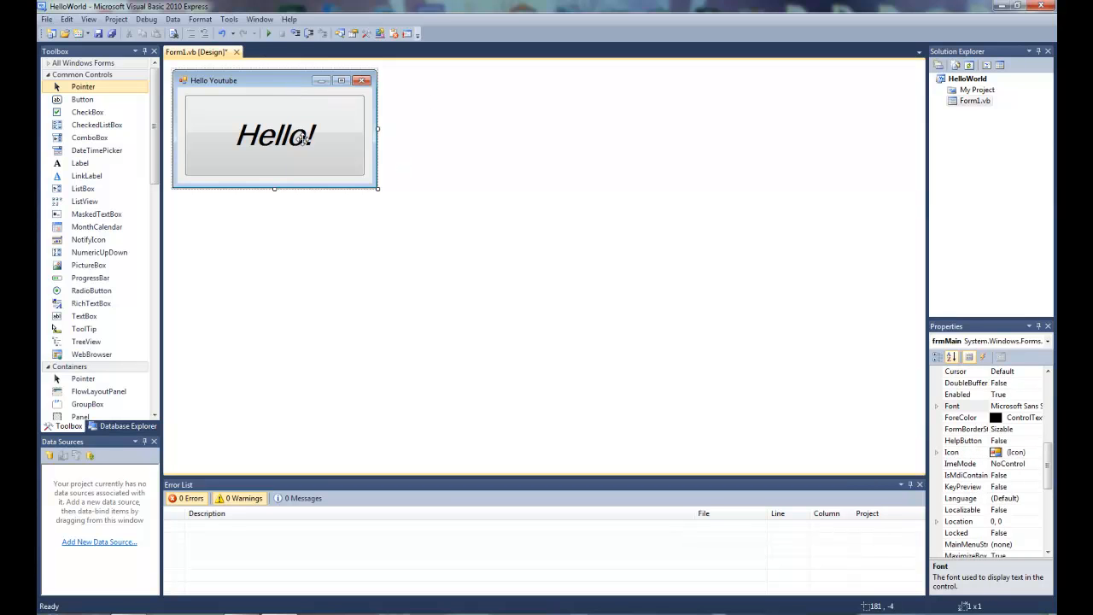
Step: Generate the button's btnHello_Click handler in the code editor
right_click(273, 135)
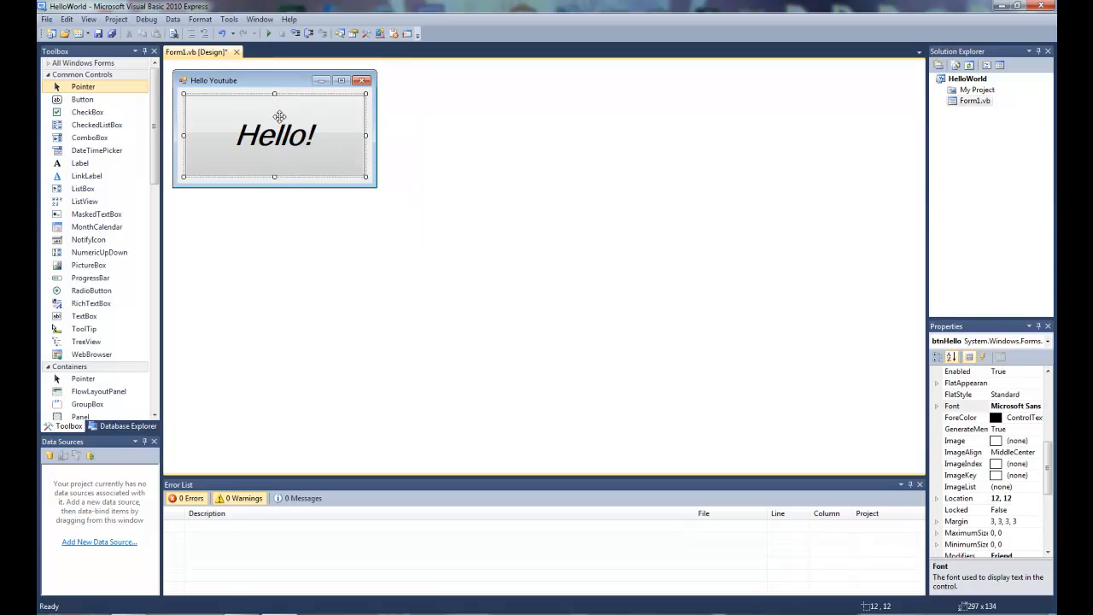
double_click(275, 135)
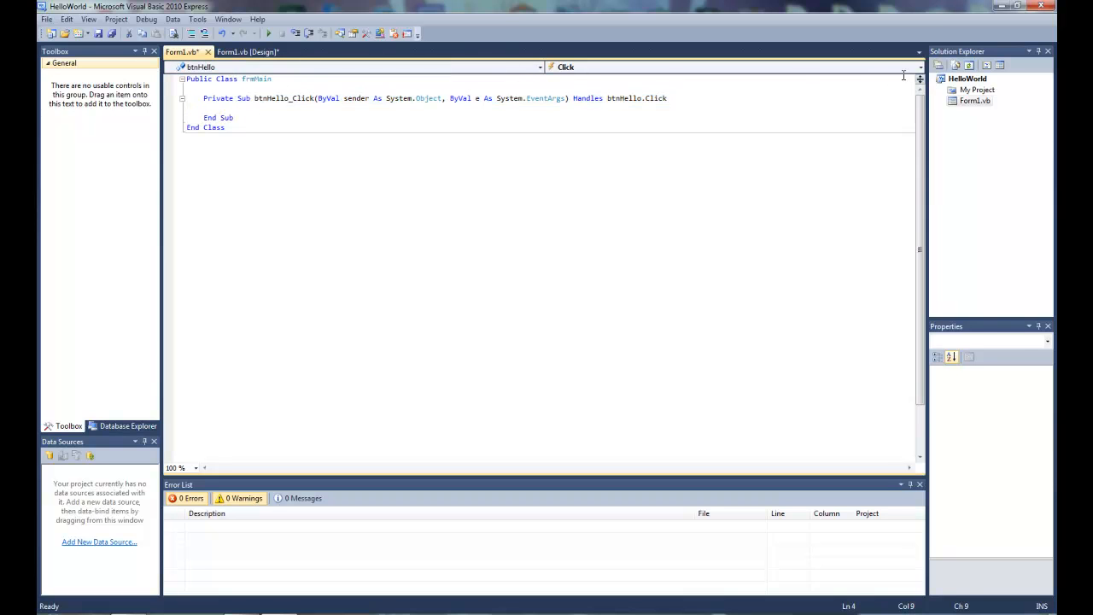
Step: Rename Form1.vb to frmHelloWorld.vb in Solution Explorer and return to design view
right_click(974, 99)
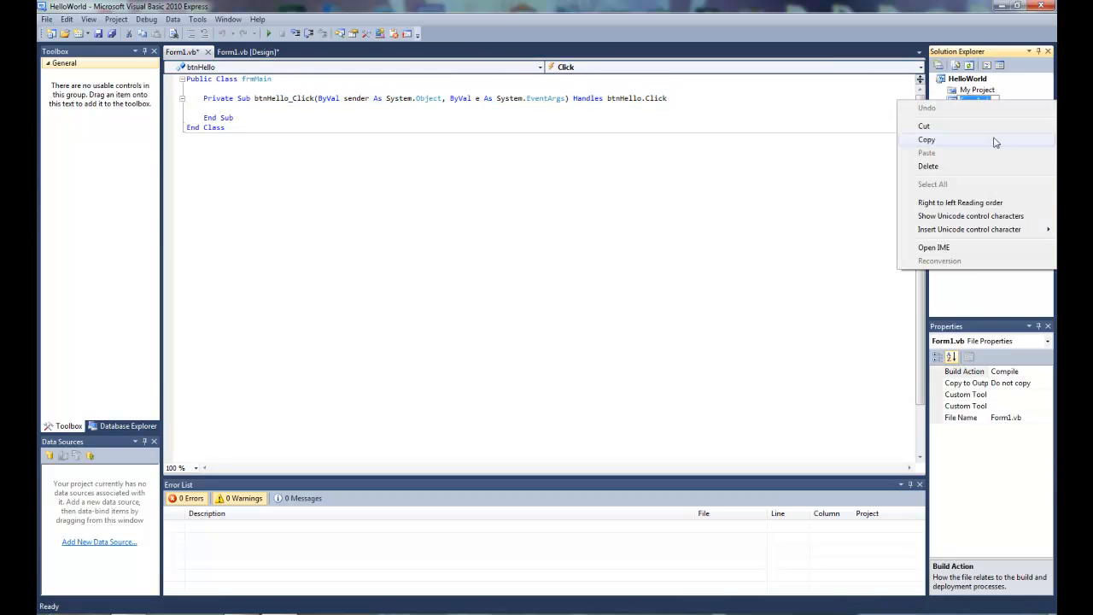
right_click(974, 101)
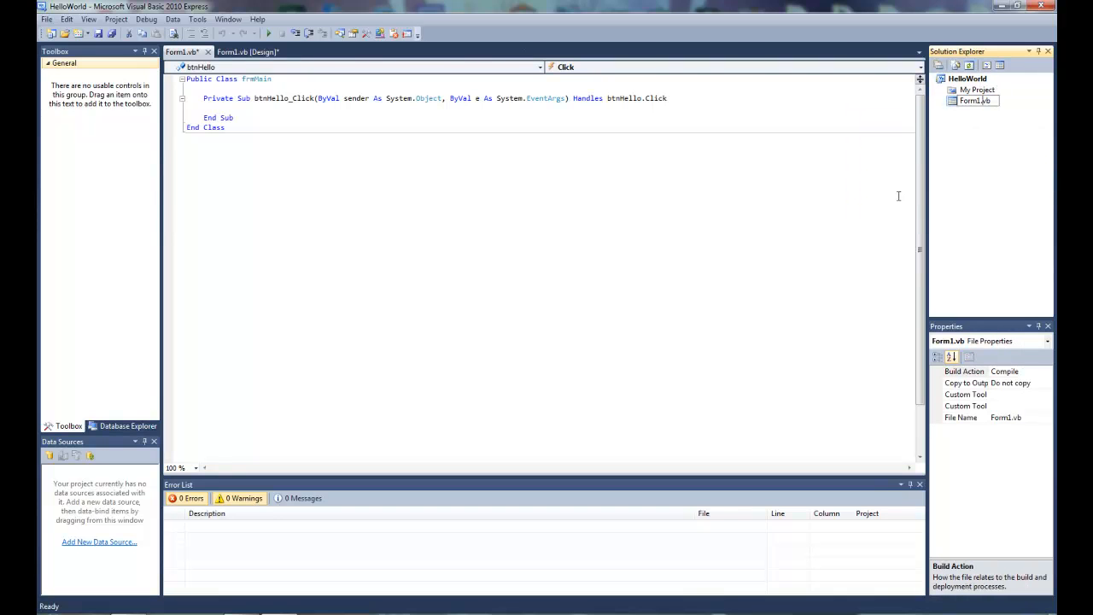
double_click(977, 101)
type("frmHelloWorld")
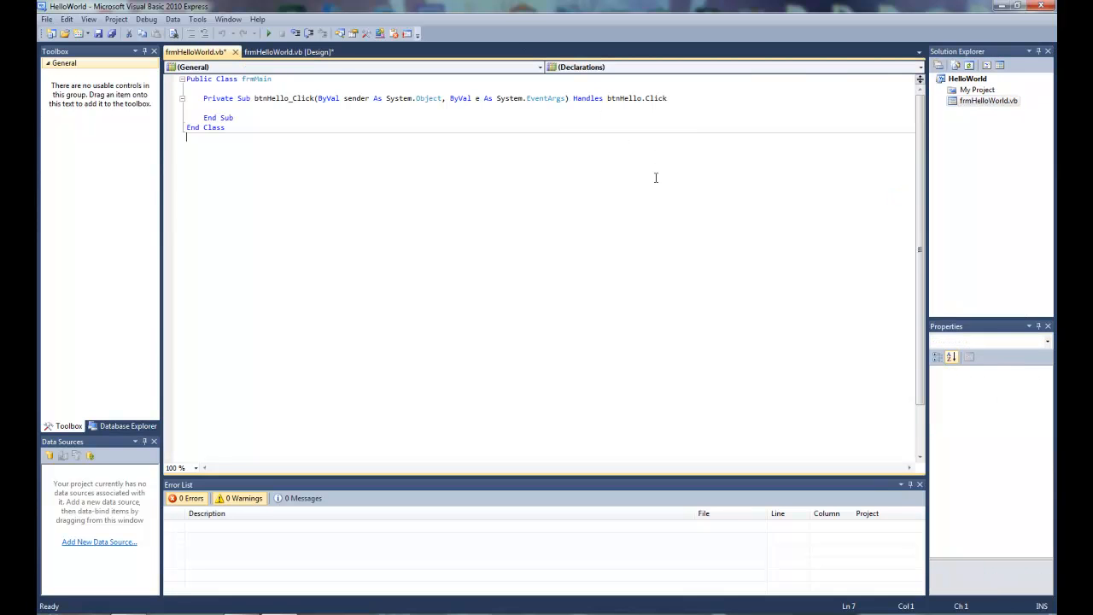
left_click(290, 52)
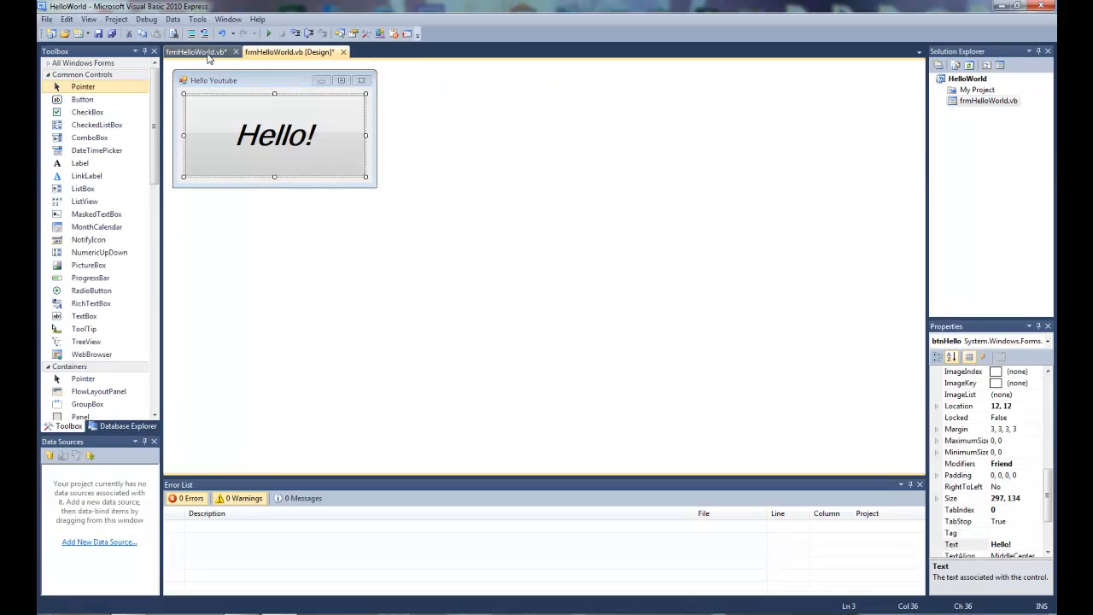
Step: Enter the btnHello_Click handler and begin the MessageBox.Show call
double_click(275, 135)
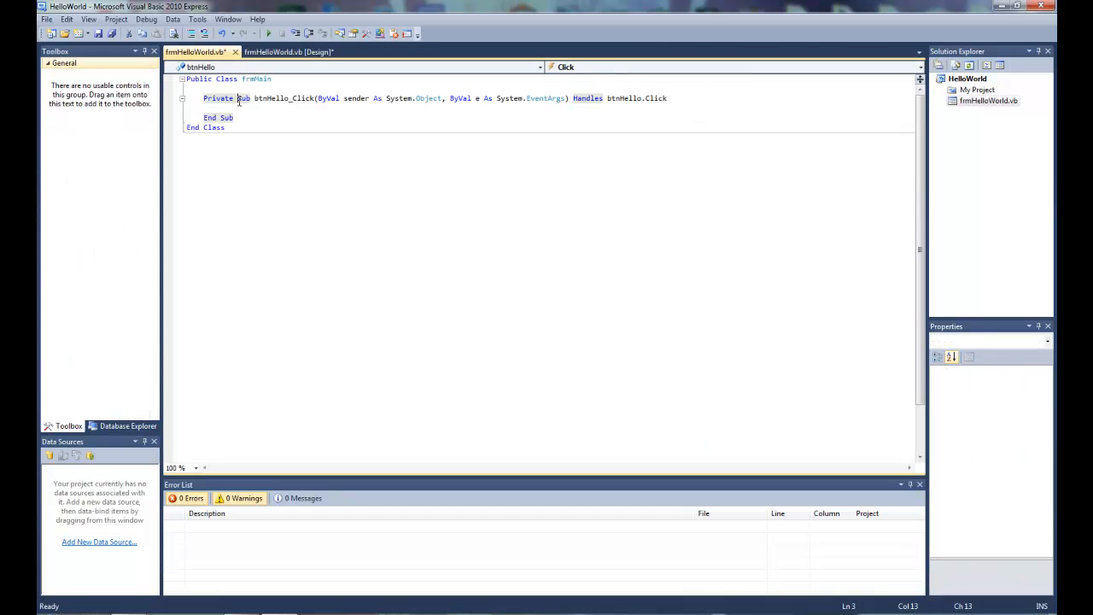
left_click(232, 107)
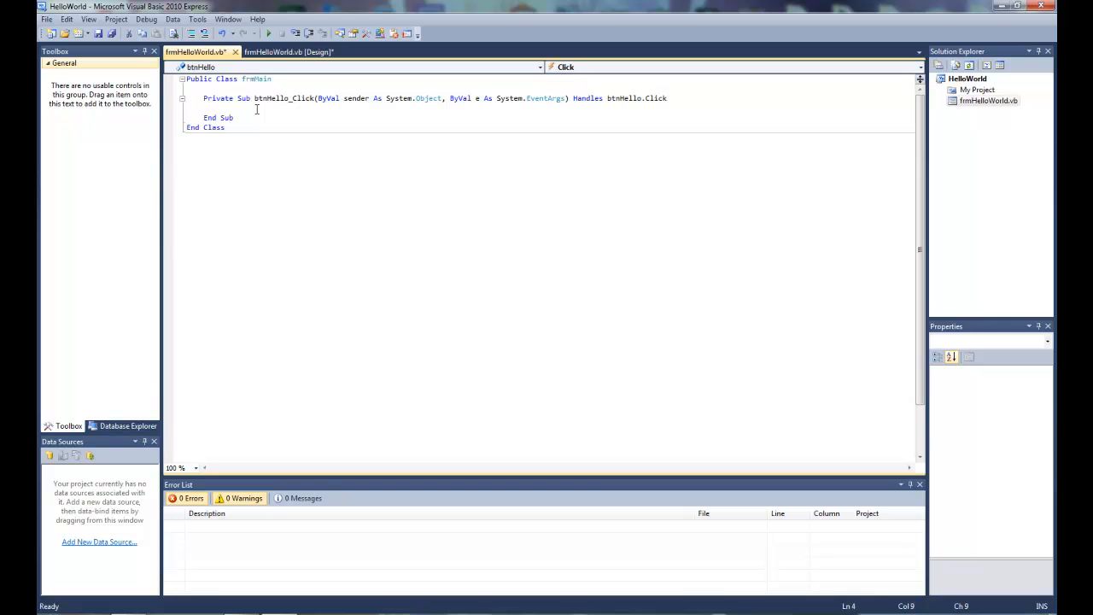
type("h")
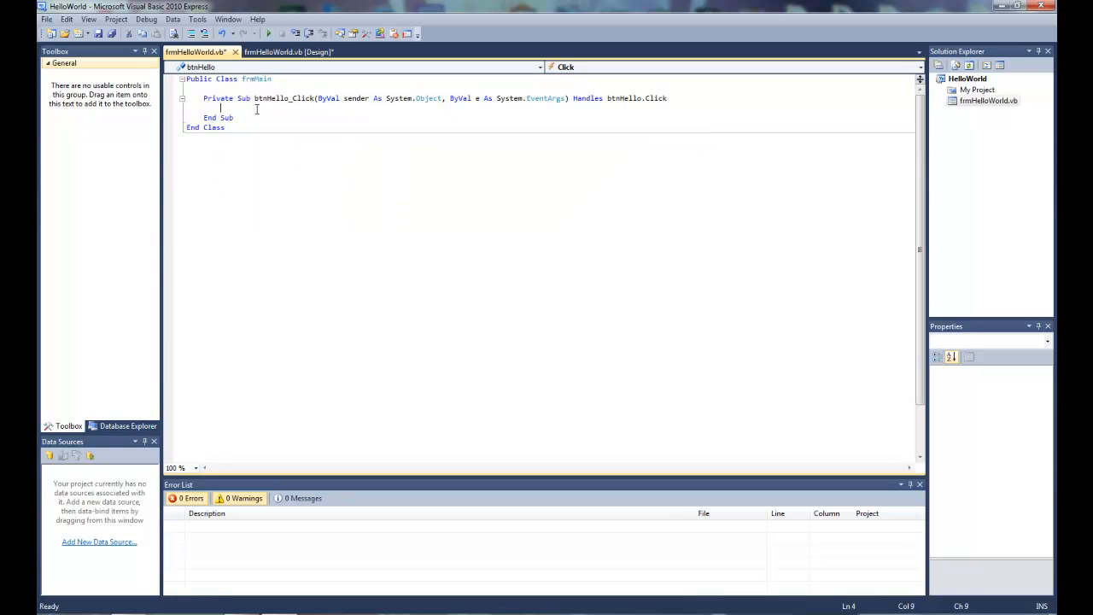
type("me")
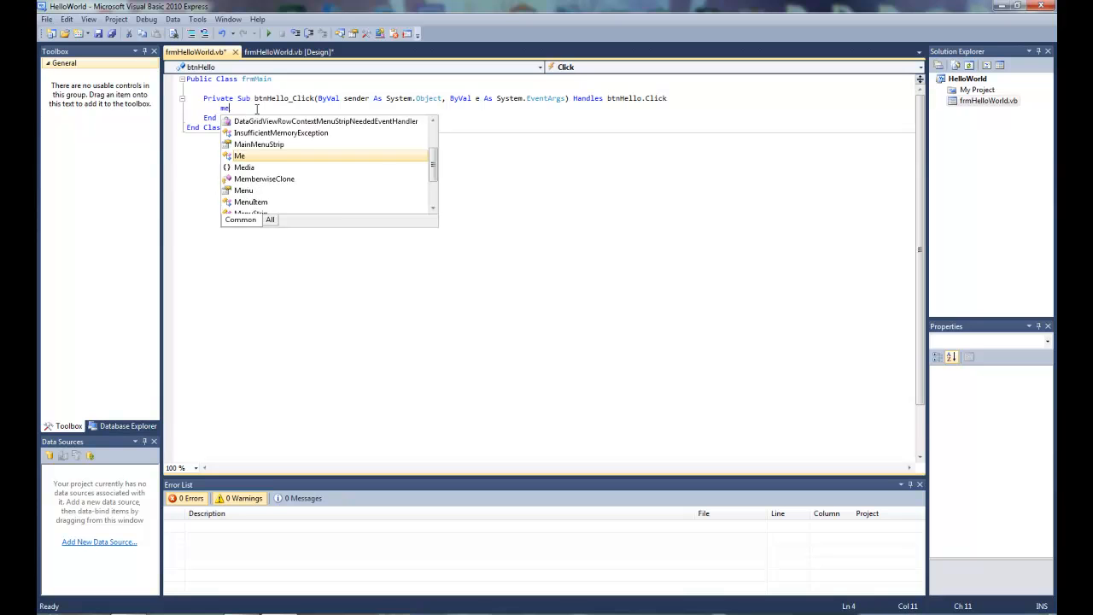
type("ssageBox.Show")
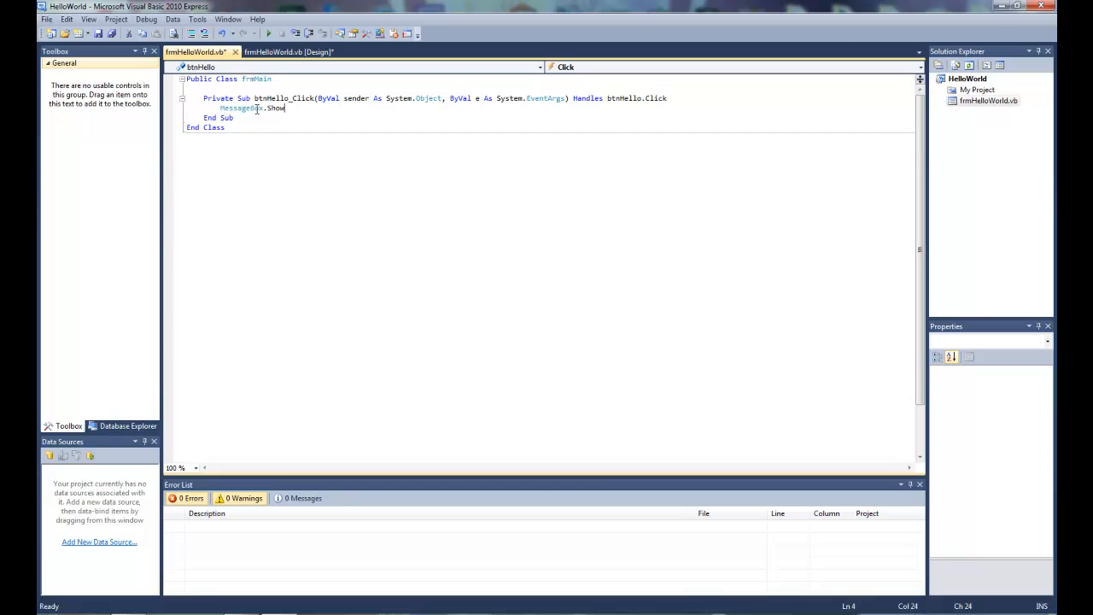
Step: Complete MessageBox.Show("Hello World!") so the button pops up the message
type("()")
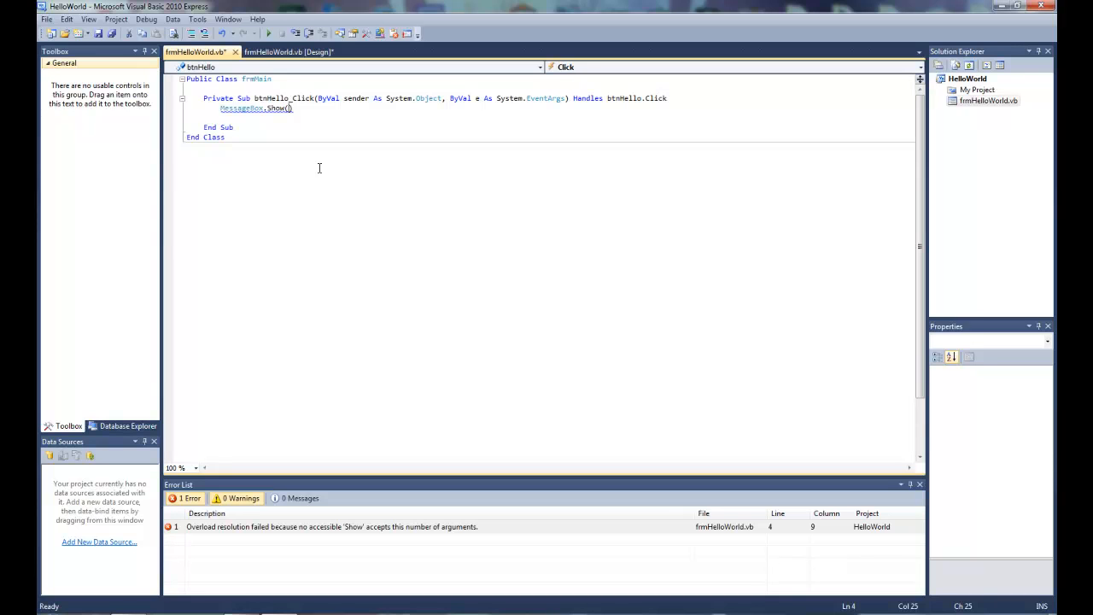
type("\"")
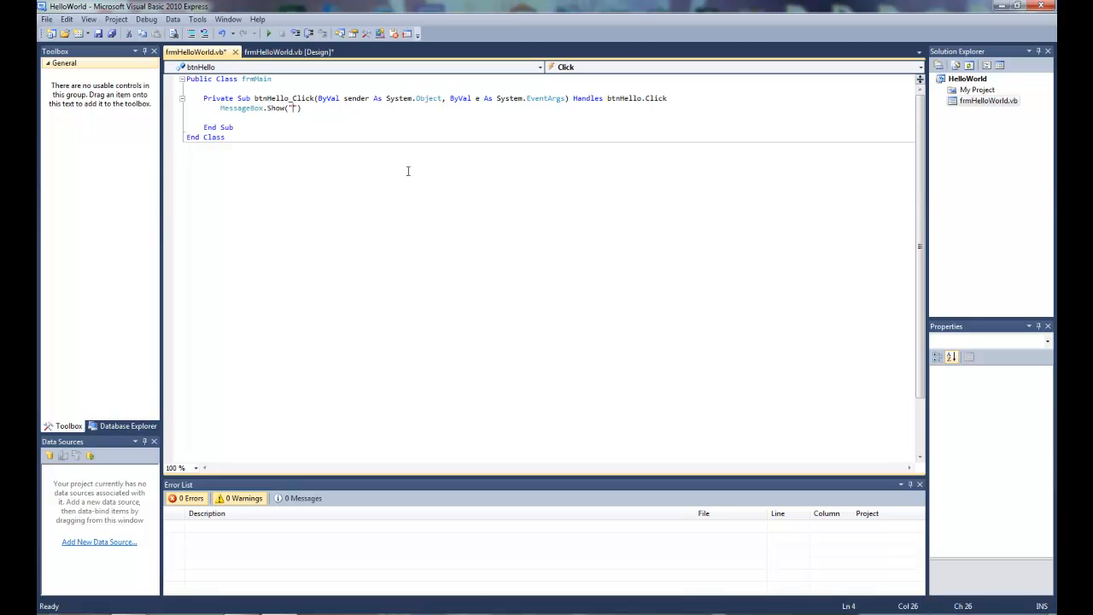
type("Hello World")
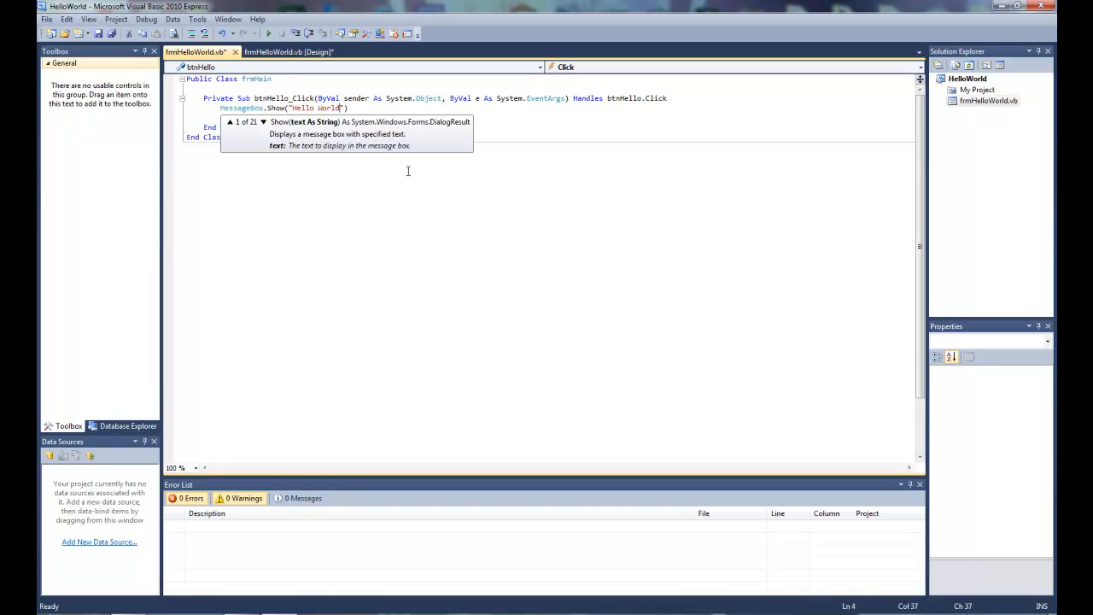
type("!")
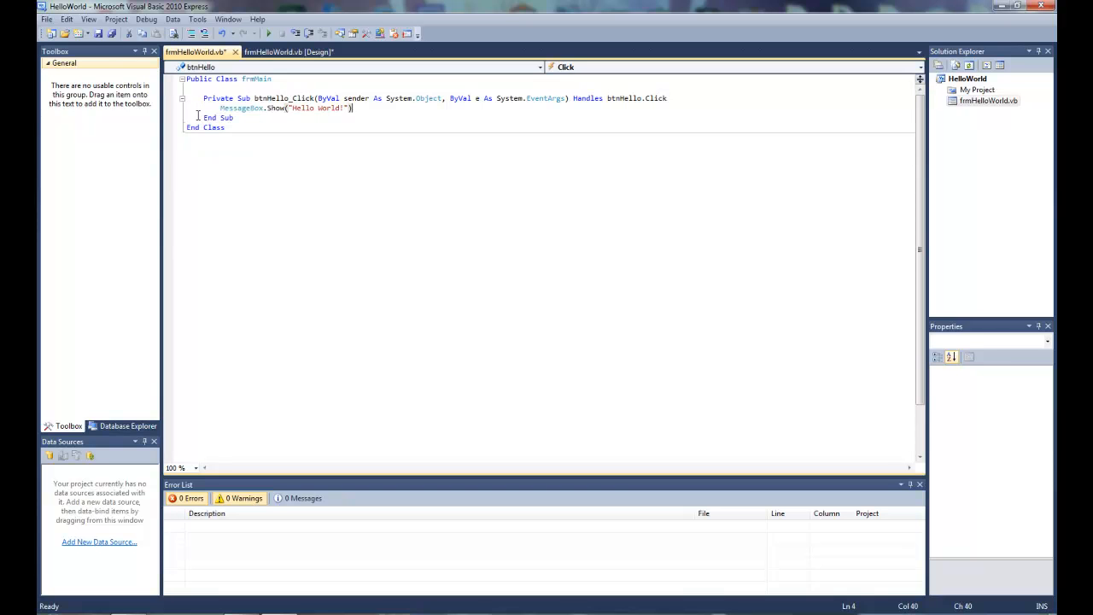
Step: Run HelloWorld from the designer and confirm the Hello! button pops the Hello World message
left_click(290, 51)
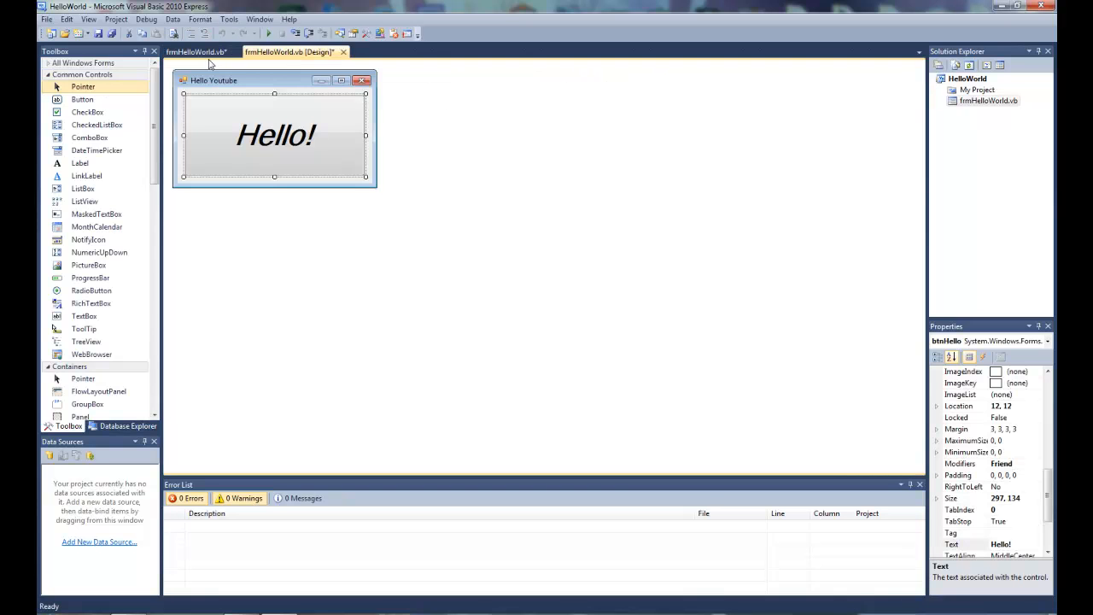
left_click(196, 51)
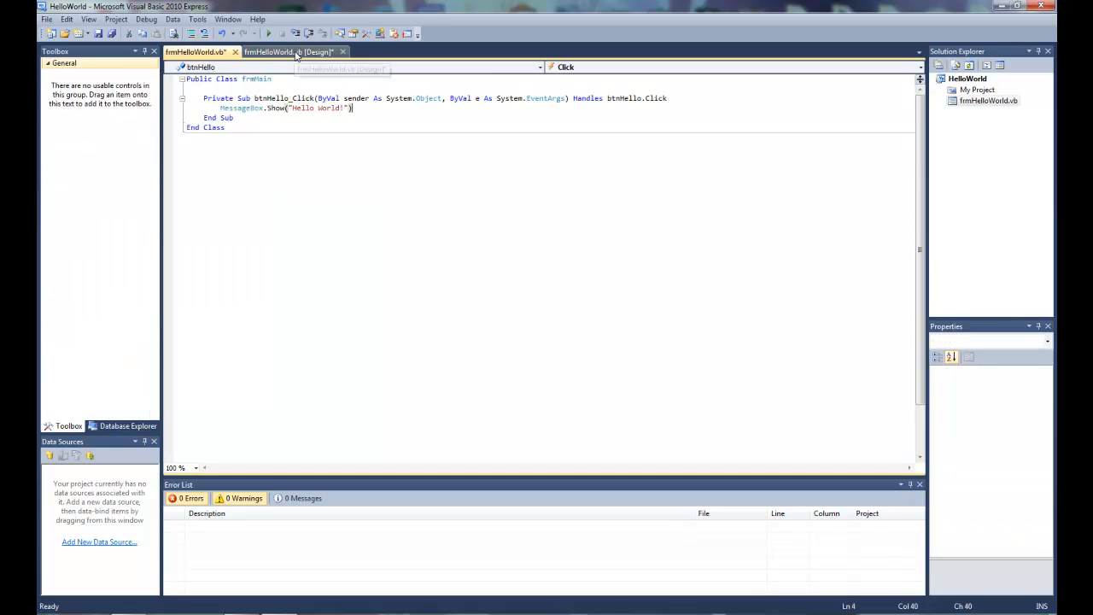
left_click(290, 52)
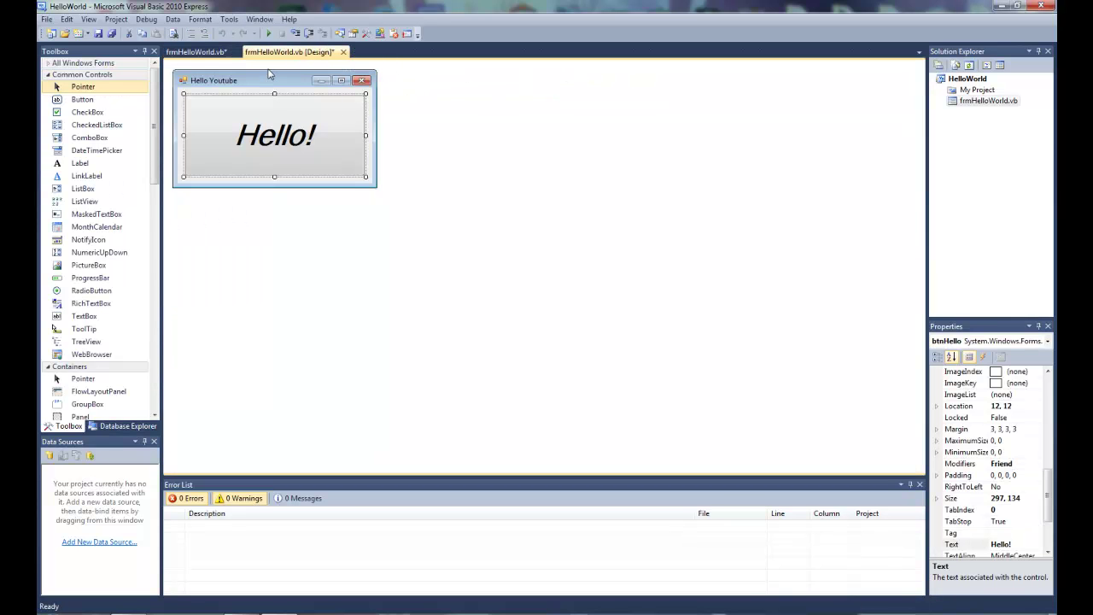
mouse_move(270, 34)
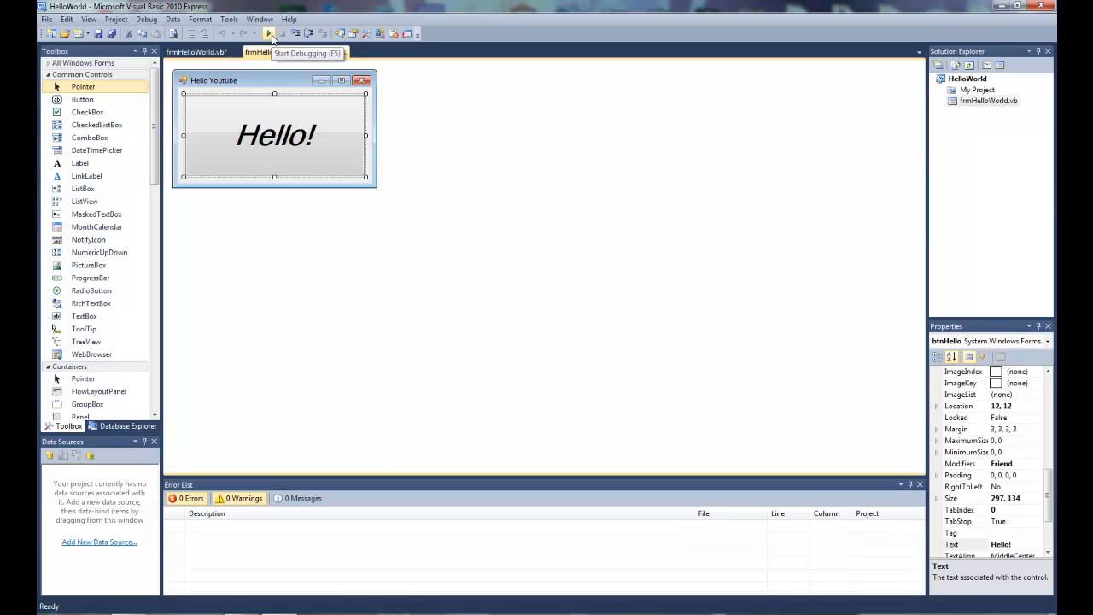
left_click(268, 35)
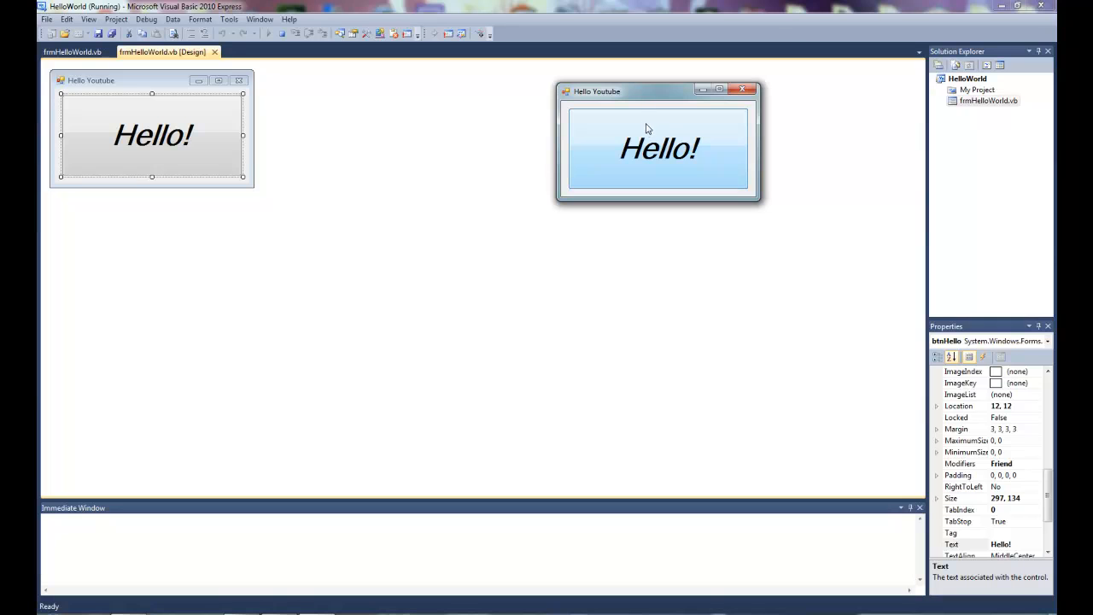
mouse_move(690, 119)
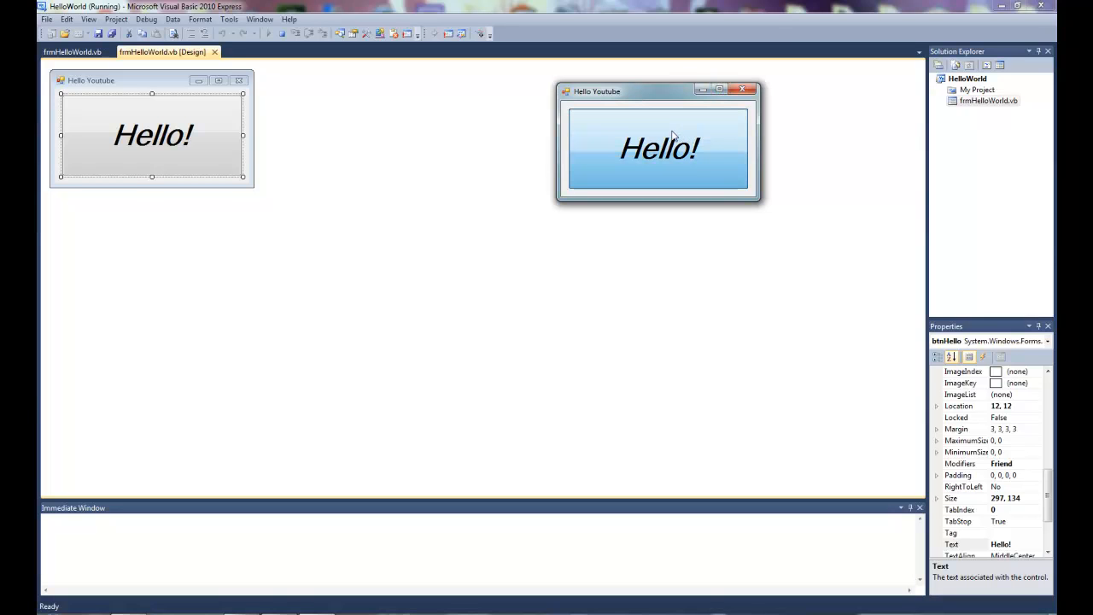
left_click(660, 147)
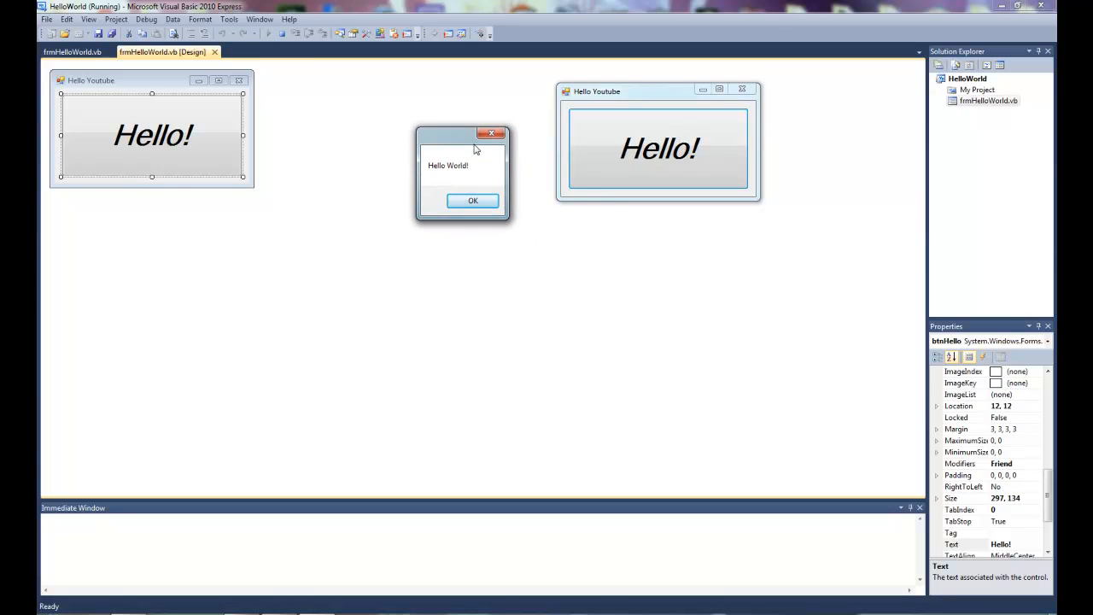
left_click(471, 199)
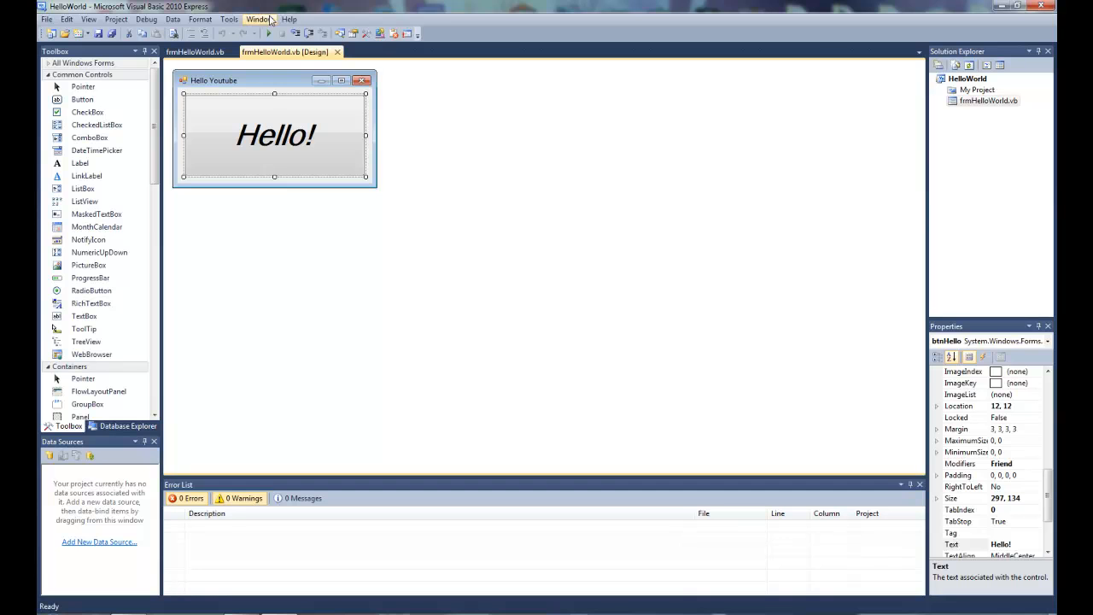
Step: Open My Project's properties and browse the Application, Compile and References pages
left_click(977, 89)
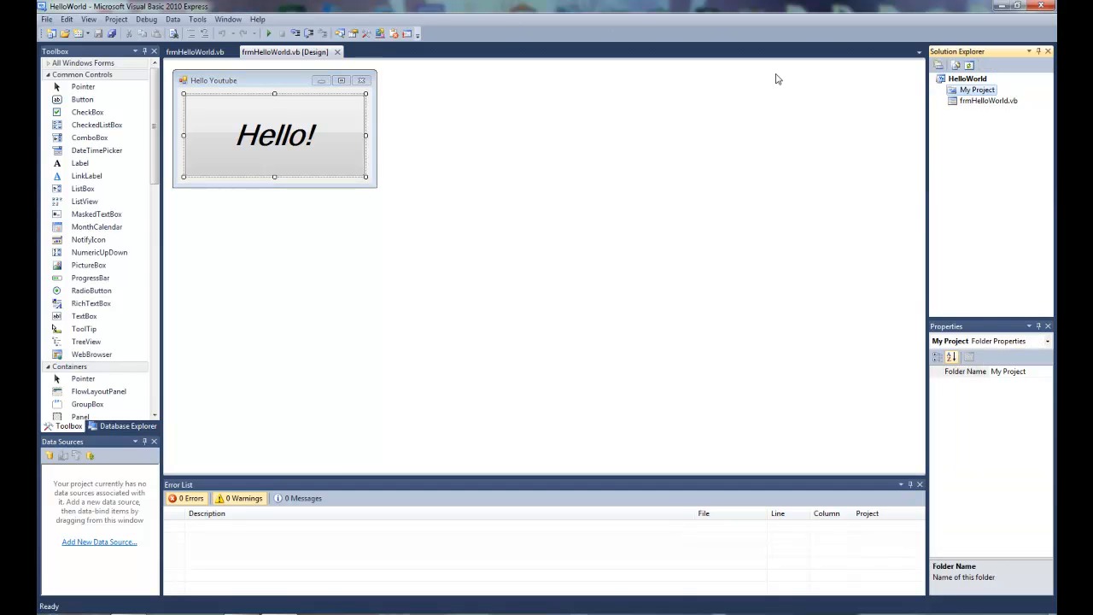
double_click(977, 88)
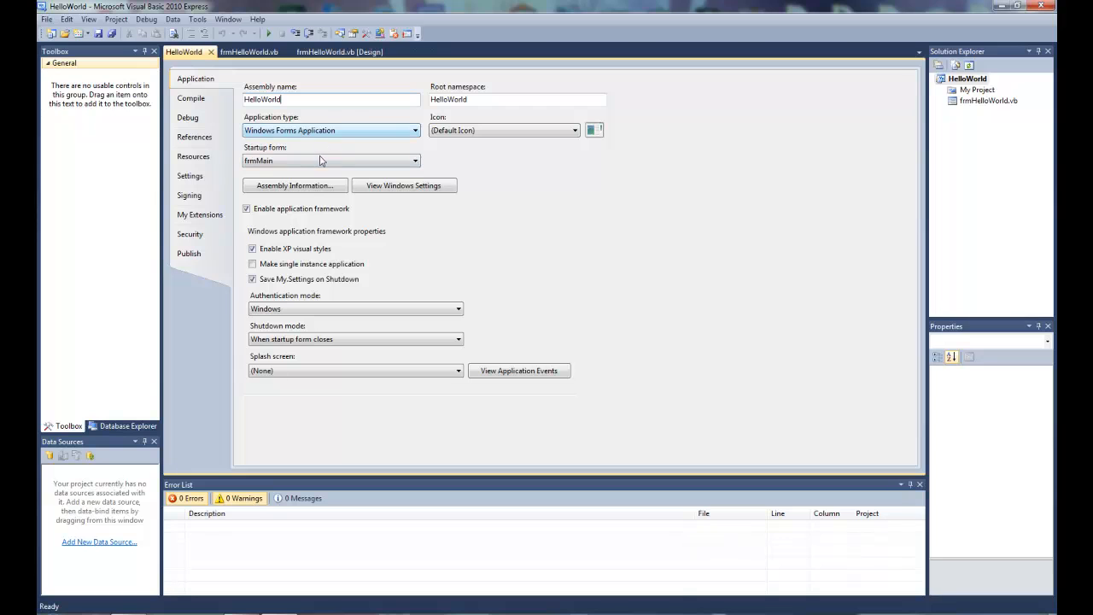
left_click(573, 129)
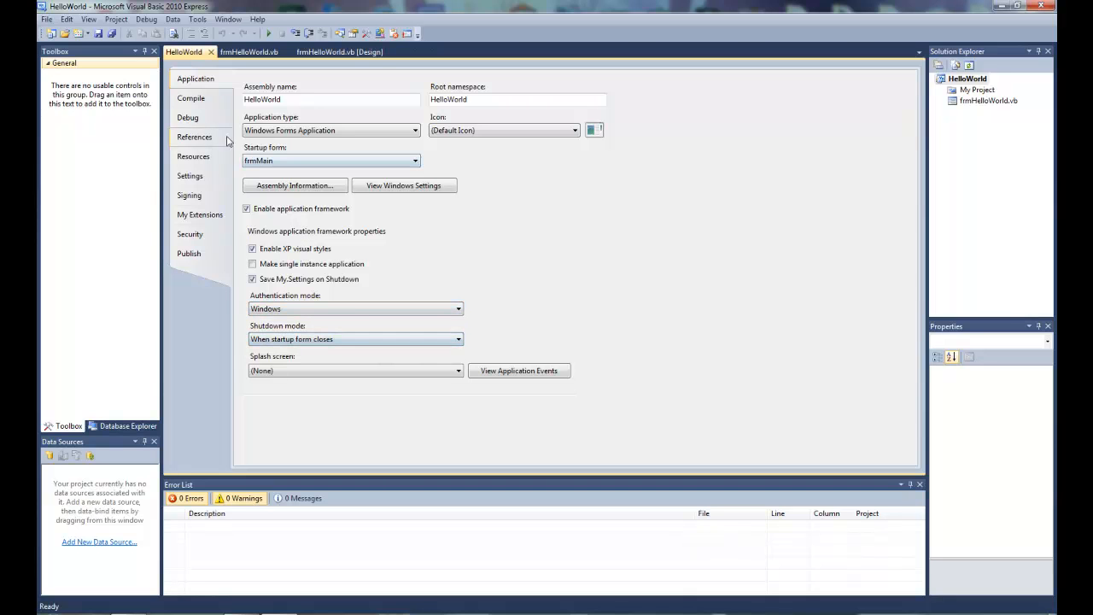
left_click(191, 97)
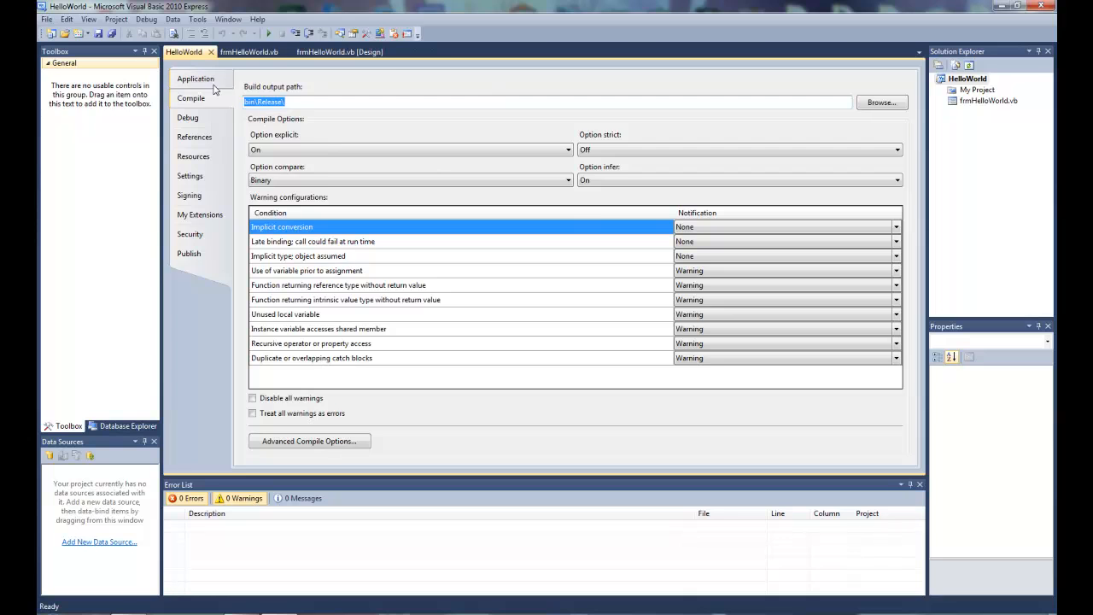
left_click(195, 78)
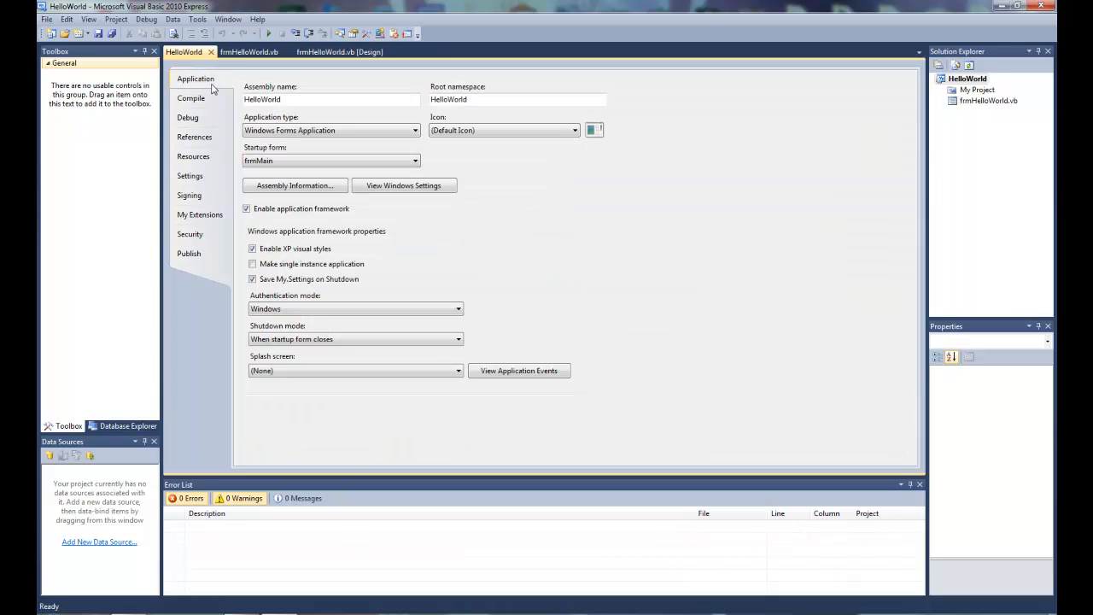
left_click(193, 157)
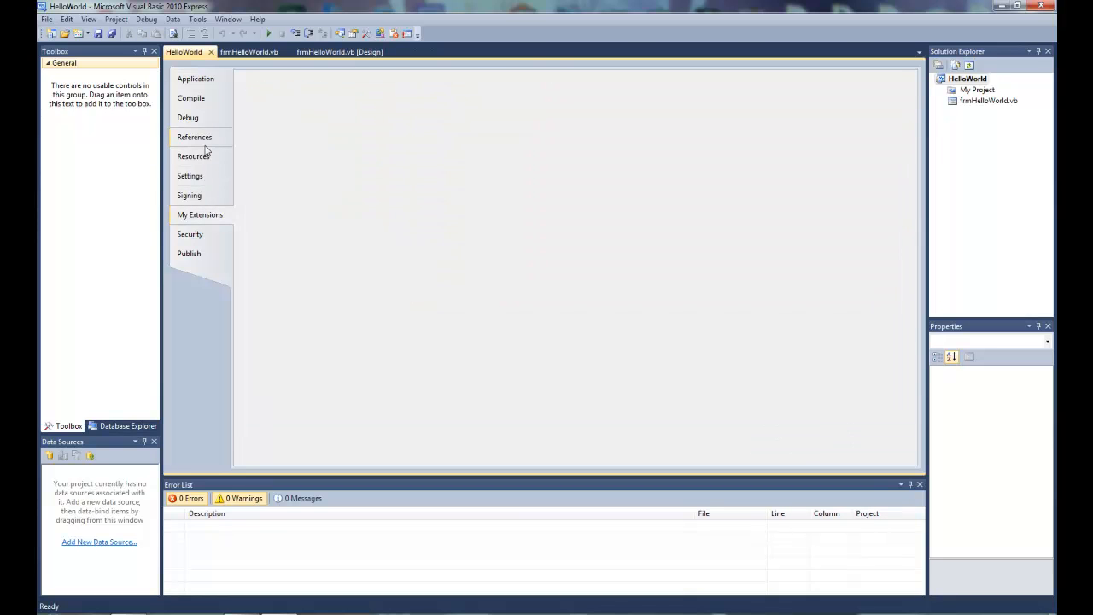
Step: Review the Resources page and the Compile build output path, then return to frmHelloWorld.vb's code
left_click(193, 156)
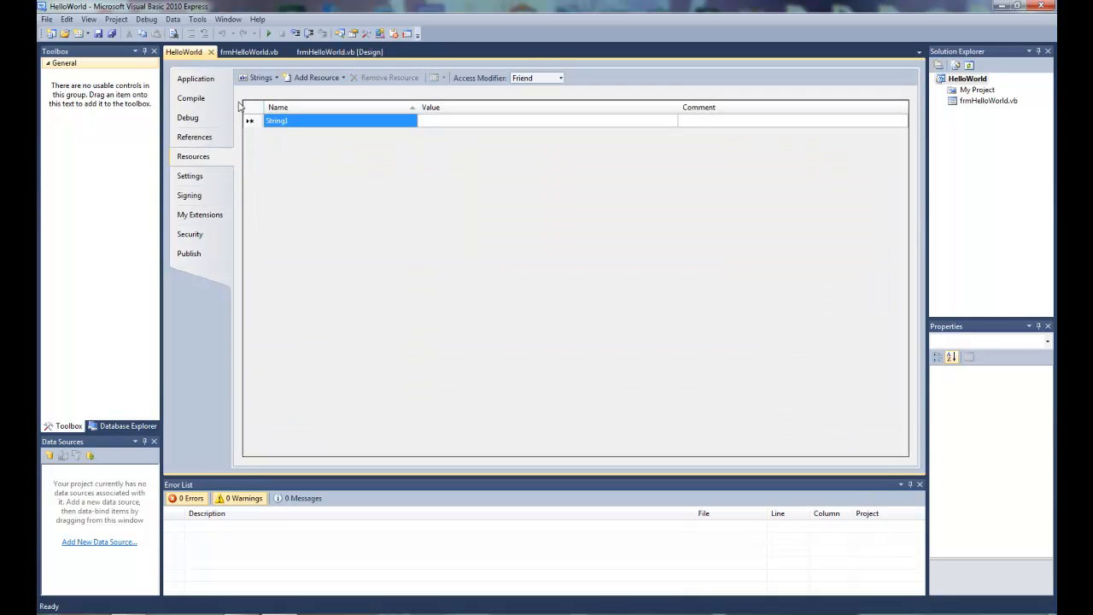
mouse_move(316, 79)
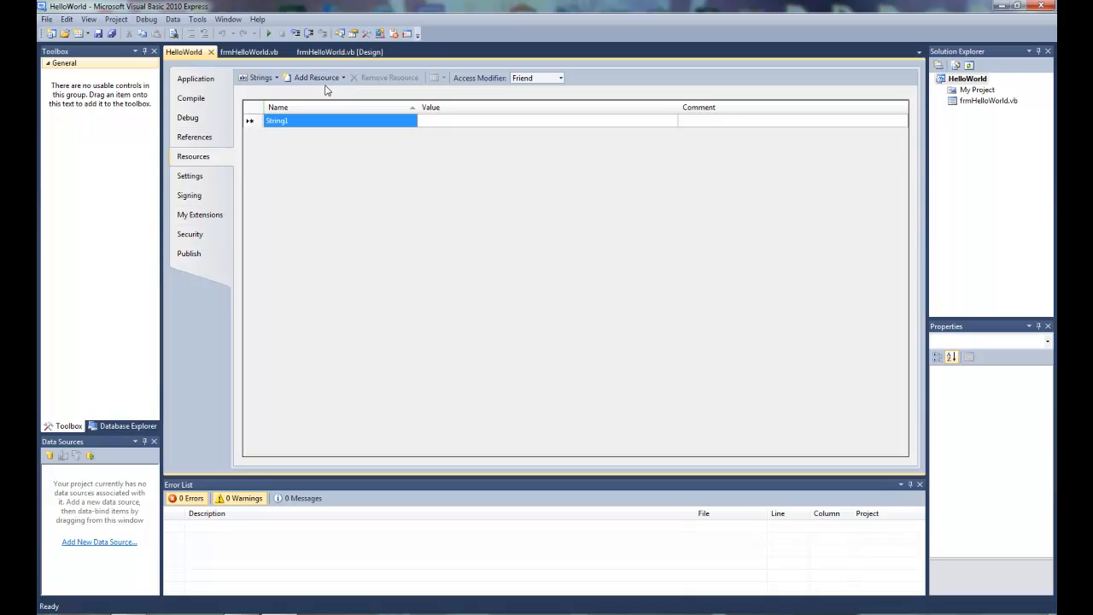
left_click(192, 97)
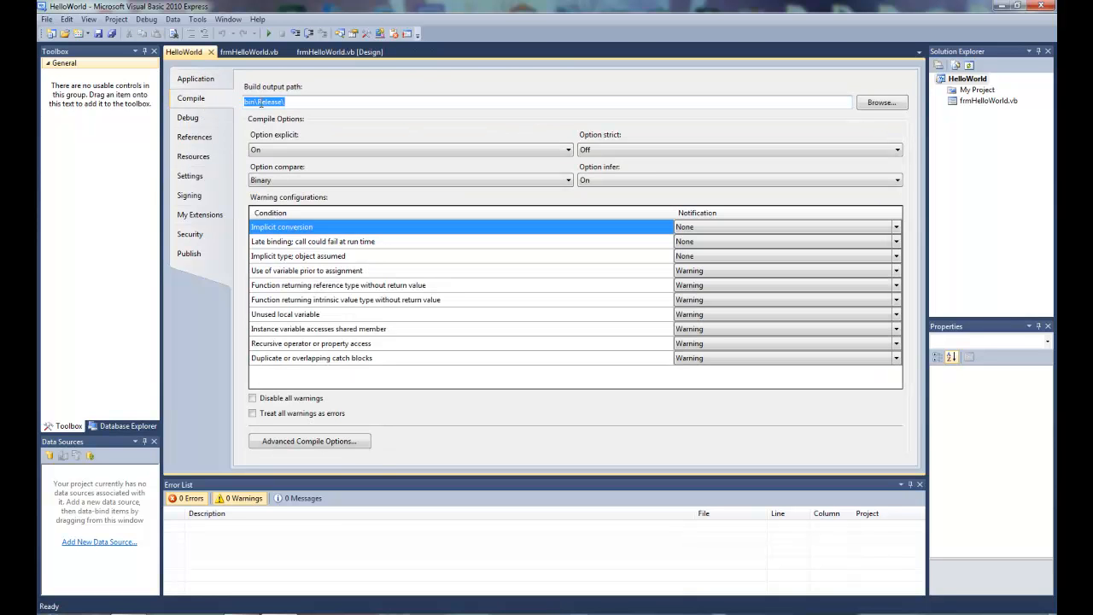
left_click(290, 102)
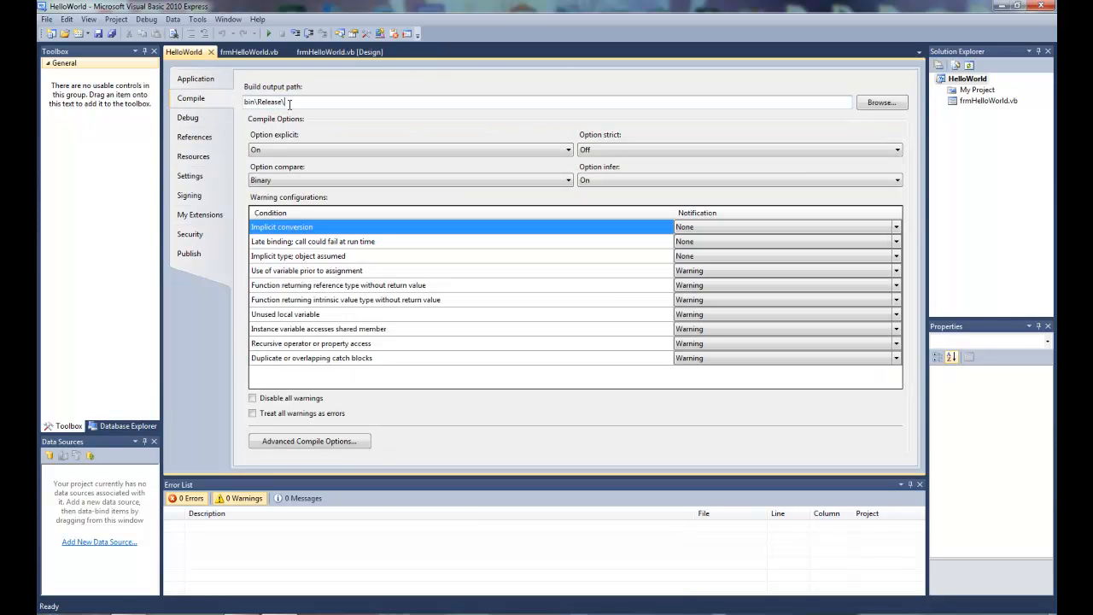
mouse_move(282, 89)
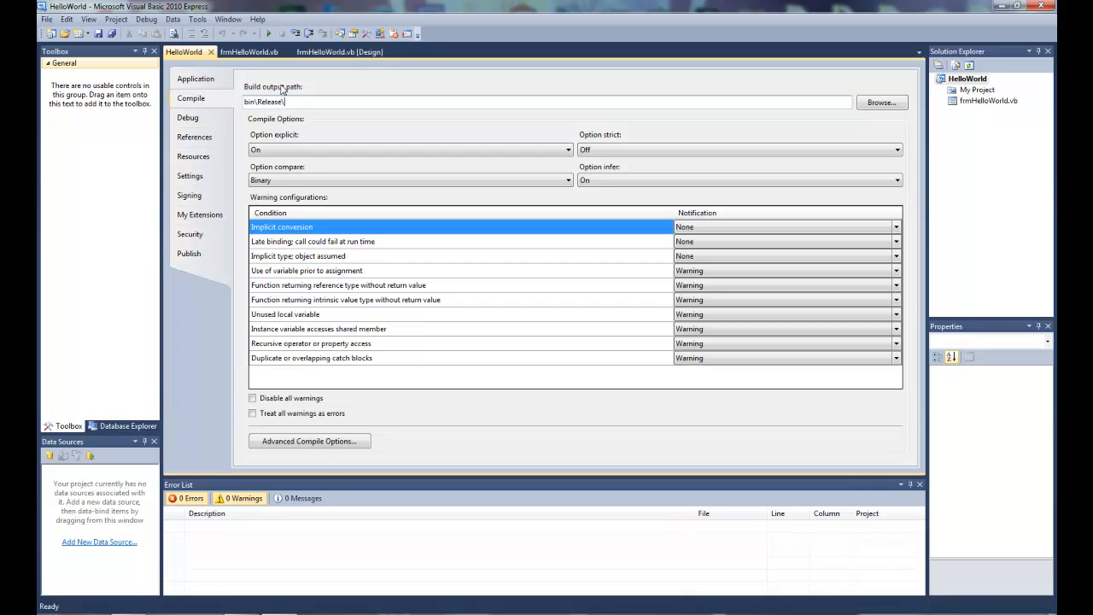
left_click(250, 51)
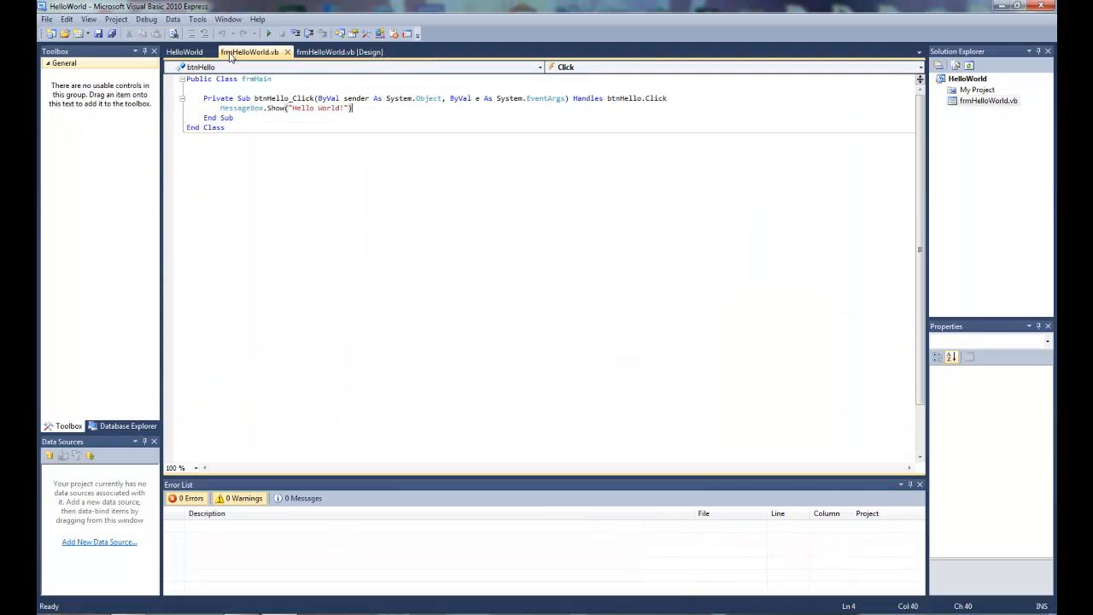
Step: Save all files of the HelloWorld project via the Save Project dialog
left_click(340, 51)
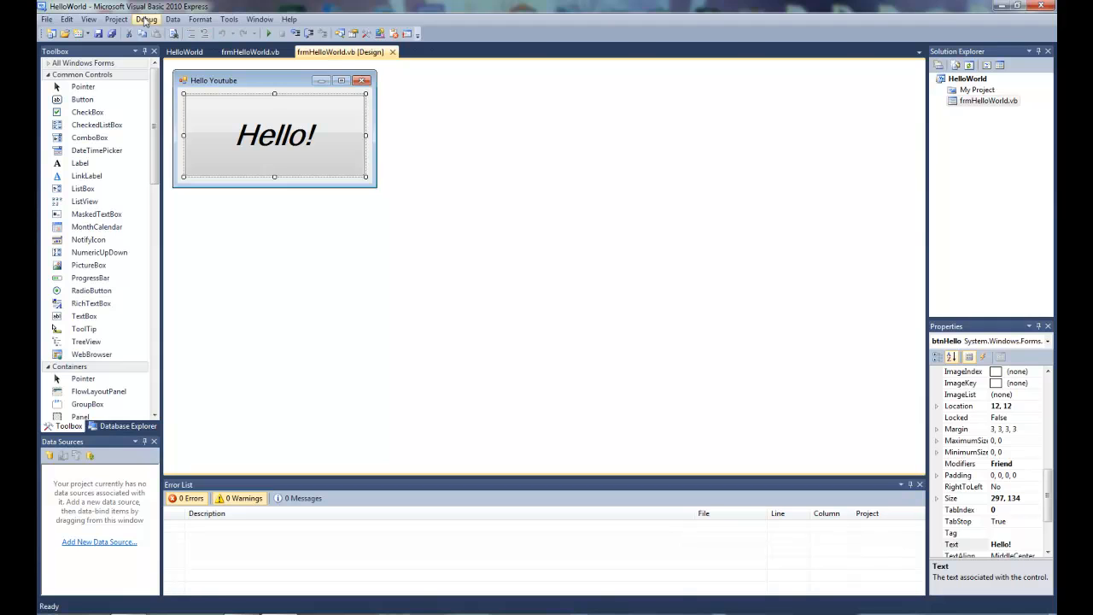
mouse_move(116, 34)
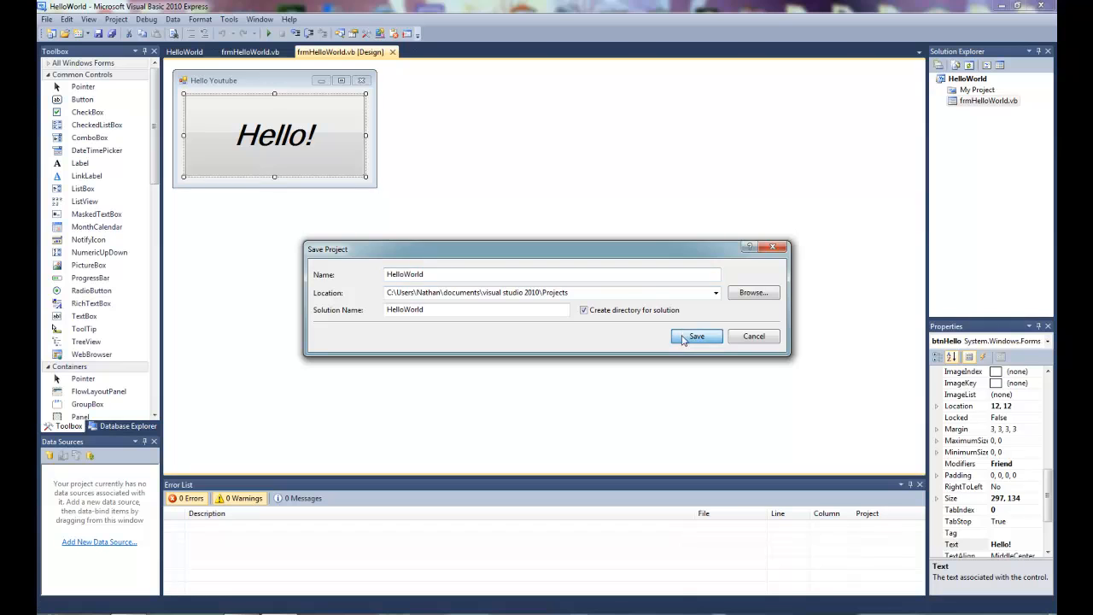
left_click(695, 335)
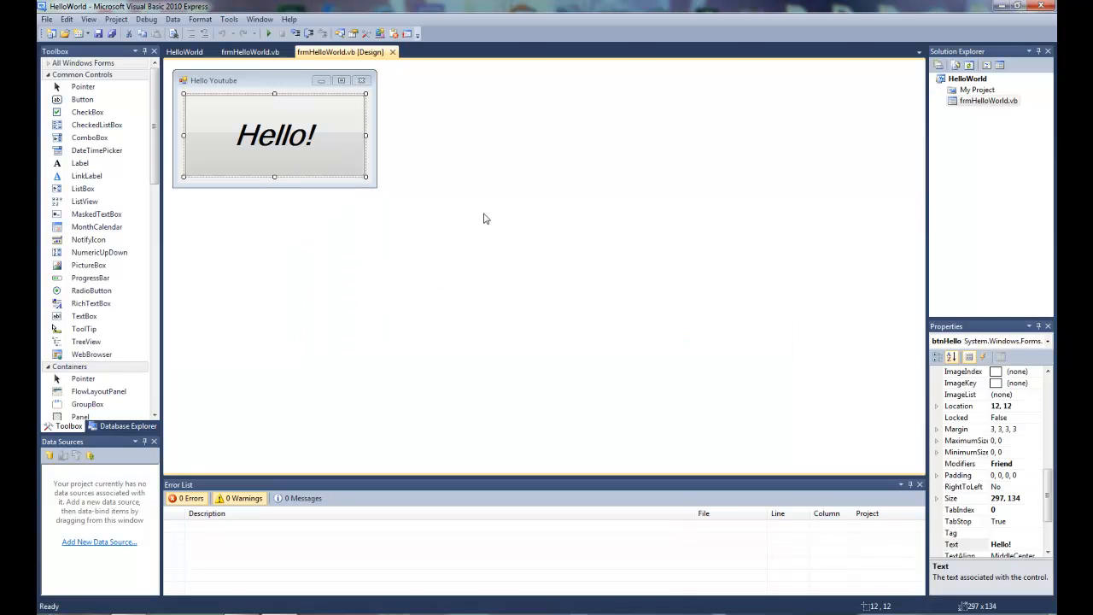
mouse_move(464, 211)
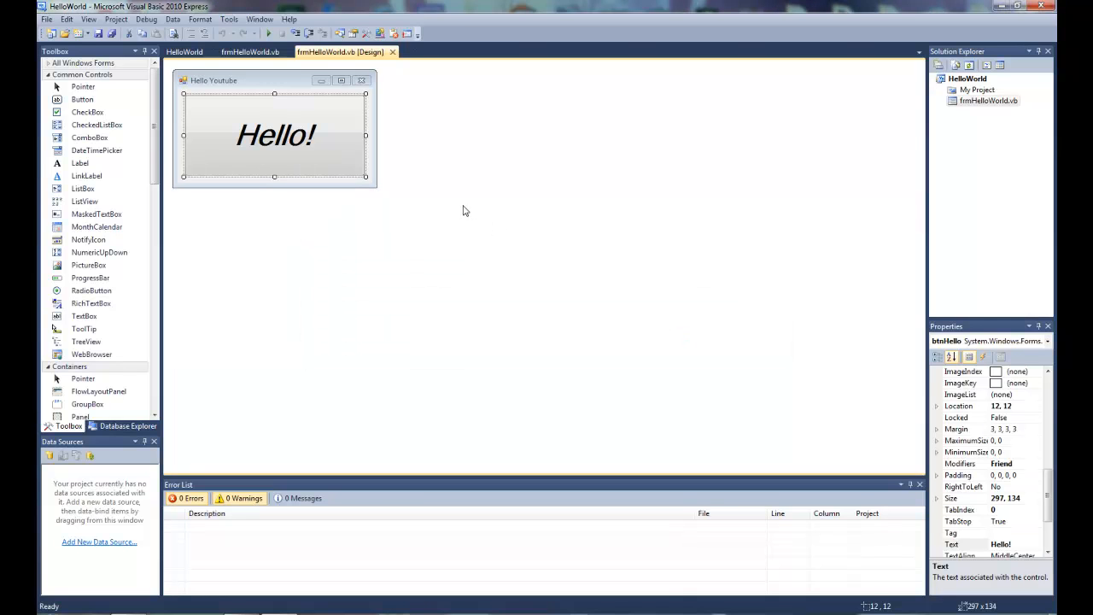
mouse_move(331, 118)
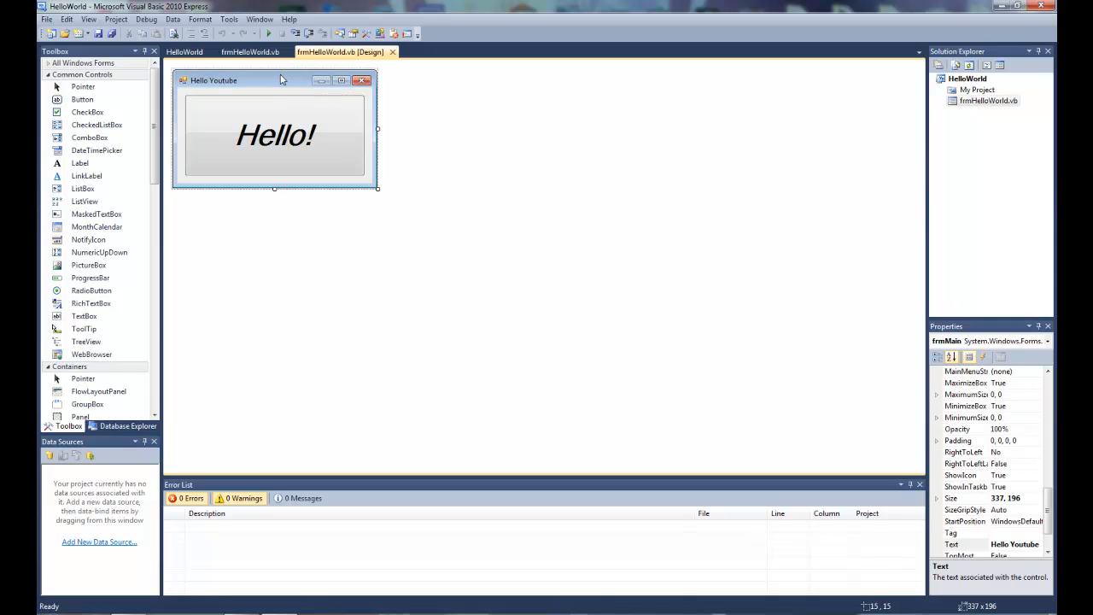
left_click(275, 135)
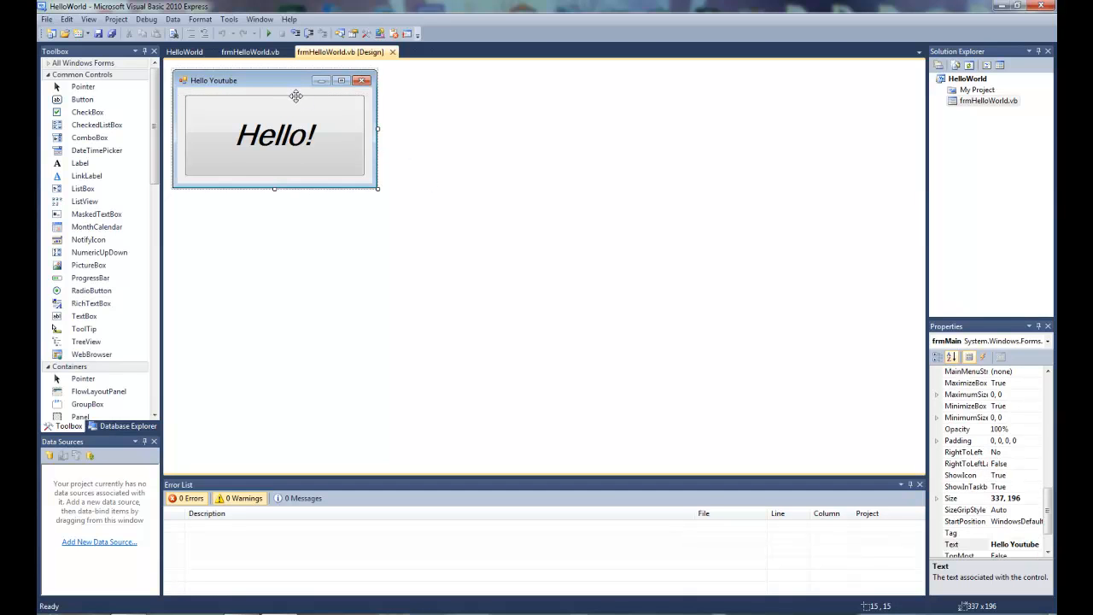
mouse_move(396, 139)
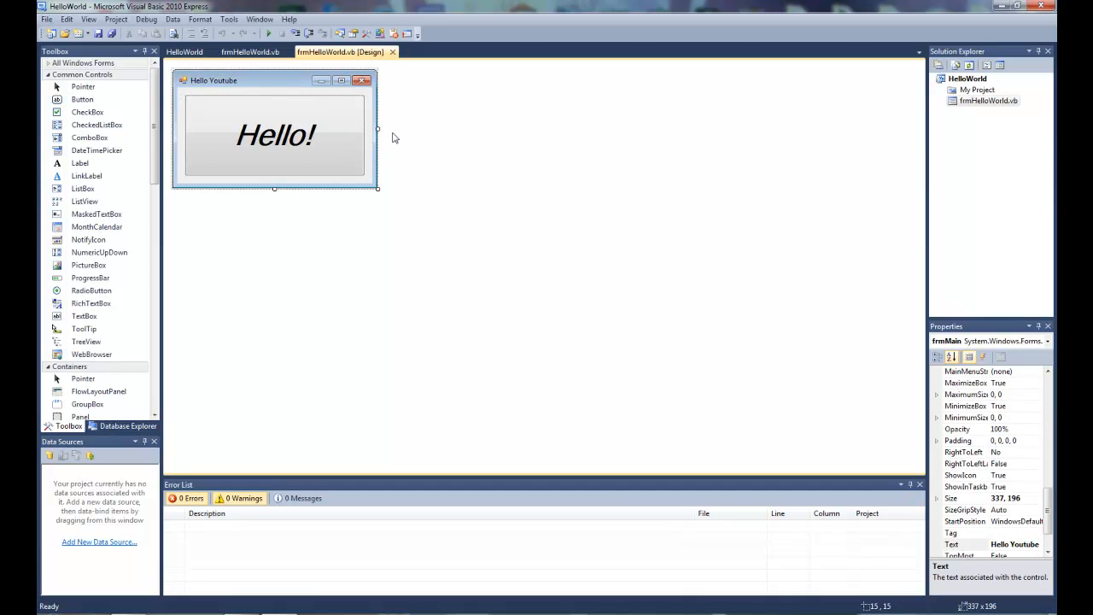
left_click(275, 135)
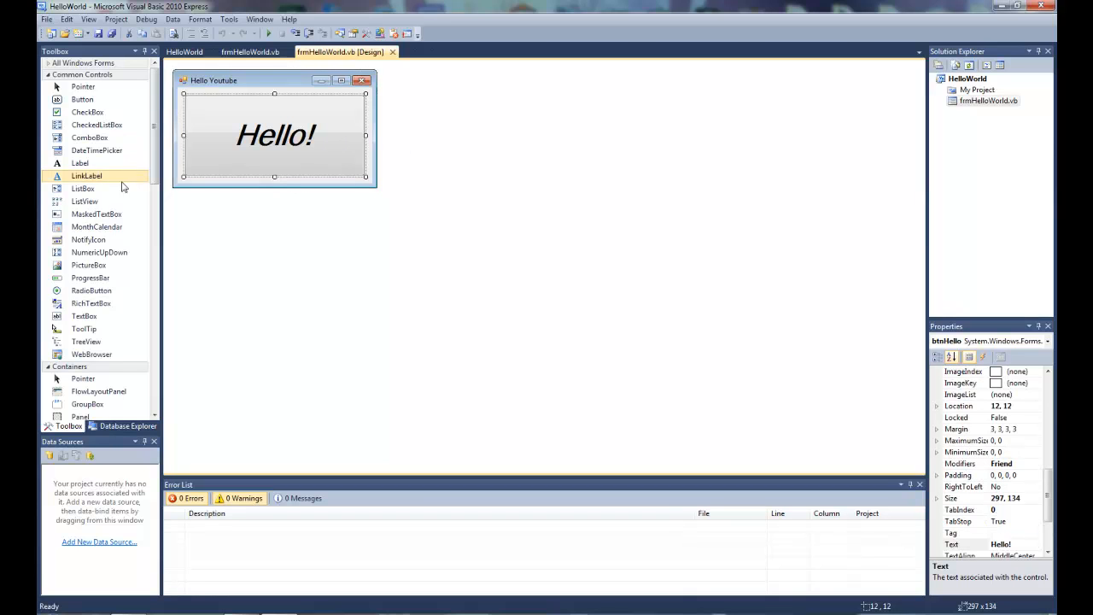